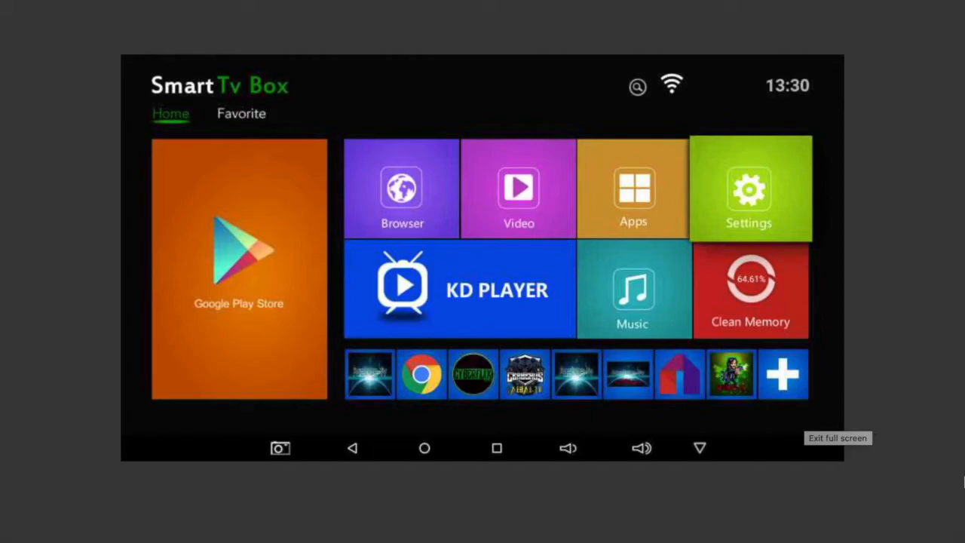
Open the device Settings from the Smart TV Box home screen.
left_click(751, 189)
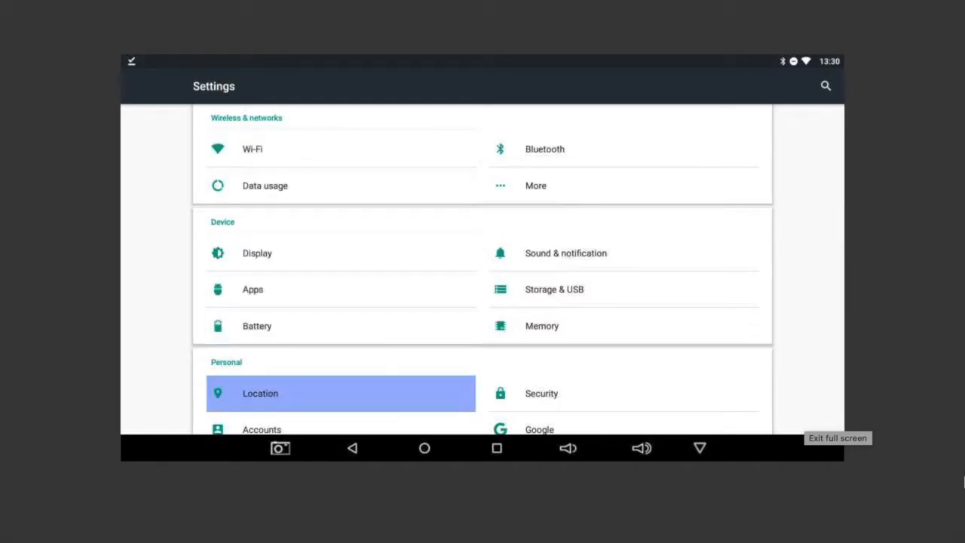
Enable Unknown sources under Security and accept the risk warning.
left_click(542, 394)
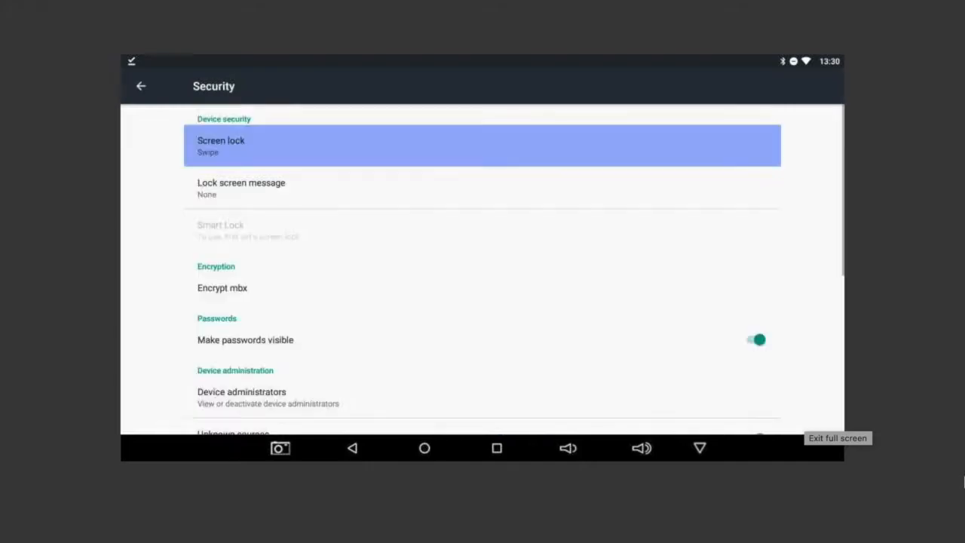
scroll("down", 3)
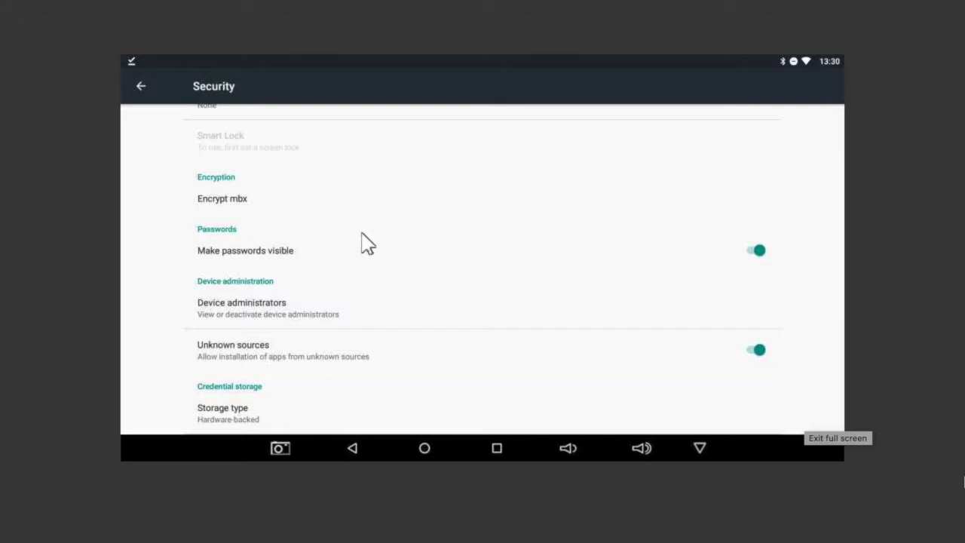
left_click(757, 350)
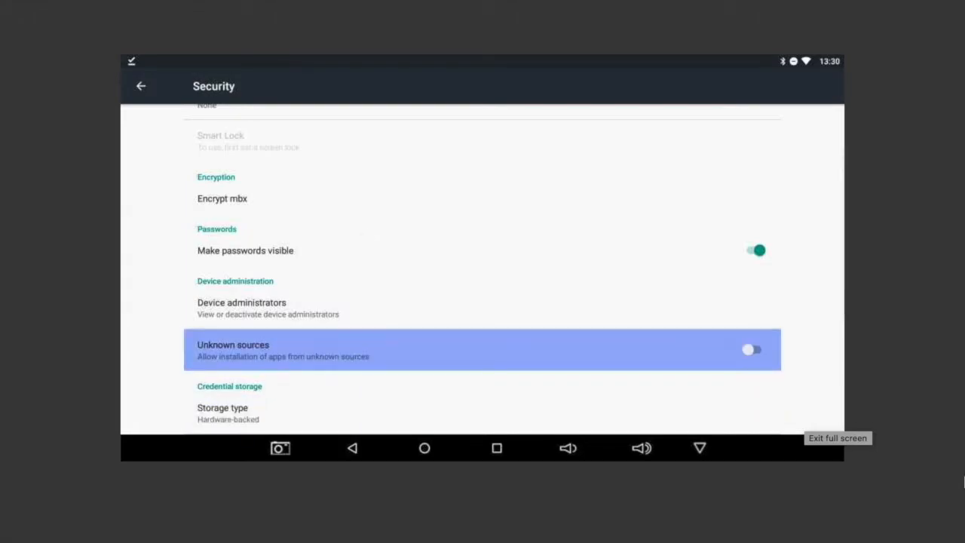
left_click(751, 350)
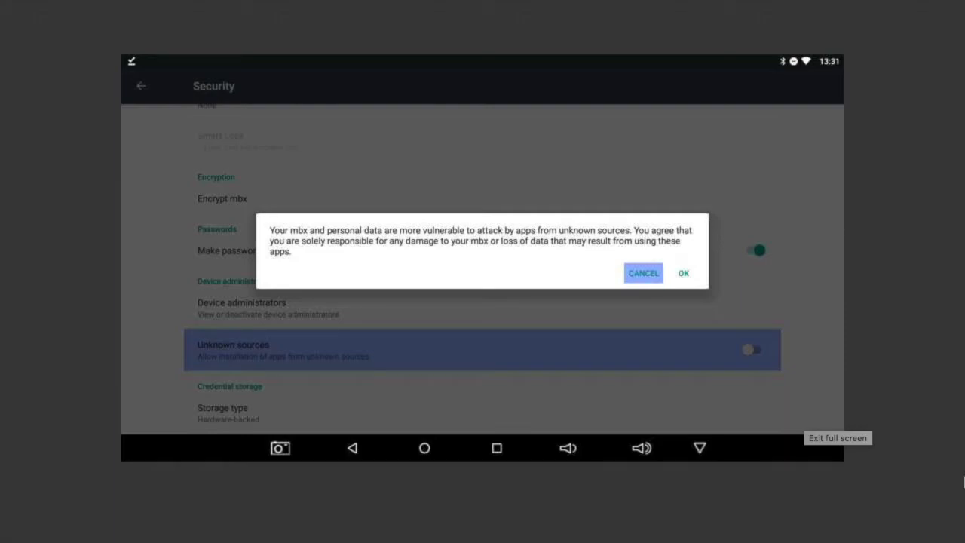
mouse_move(683, 271)
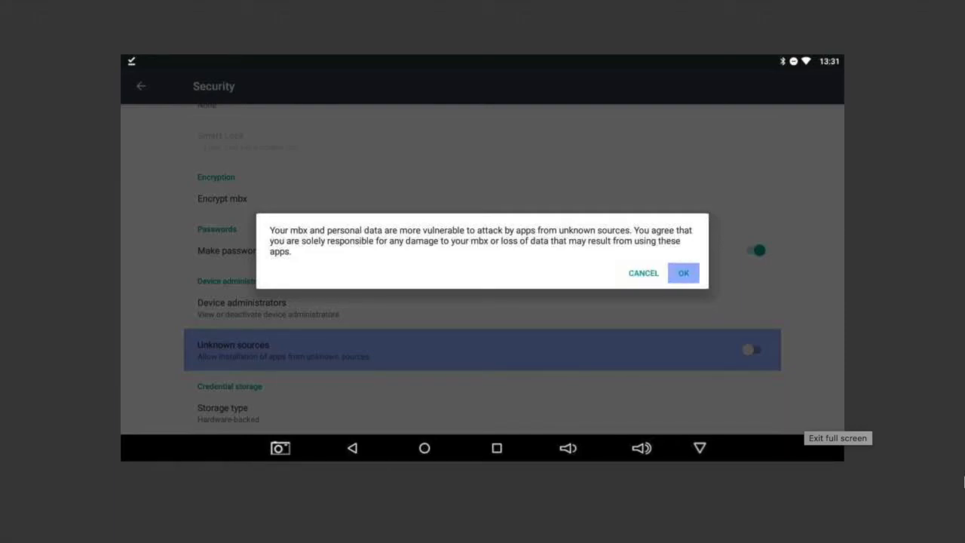
left_click(683, 271)
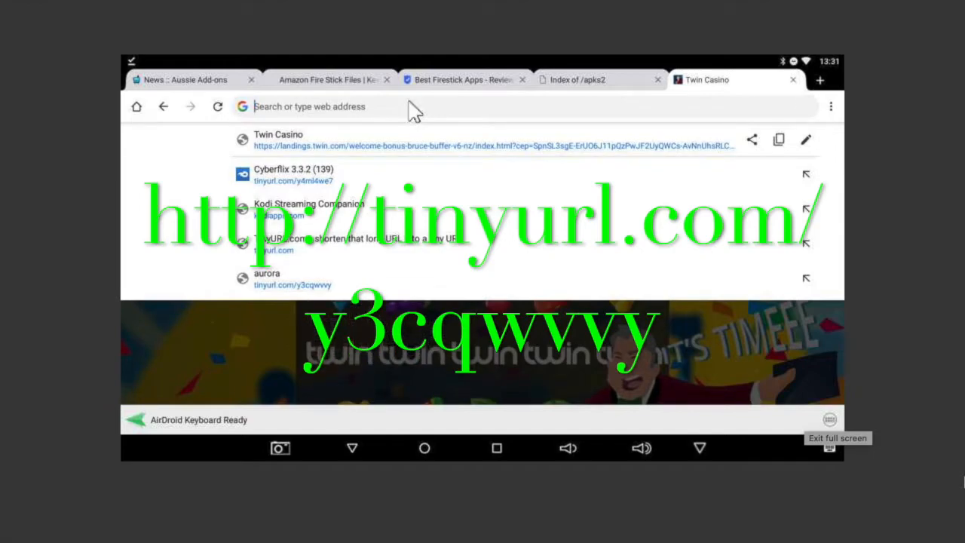
Navigate to tinyurl.com/y3cqwvvy using the aurora suggestion in the address bar.
type("tinyurl.com/y3c")
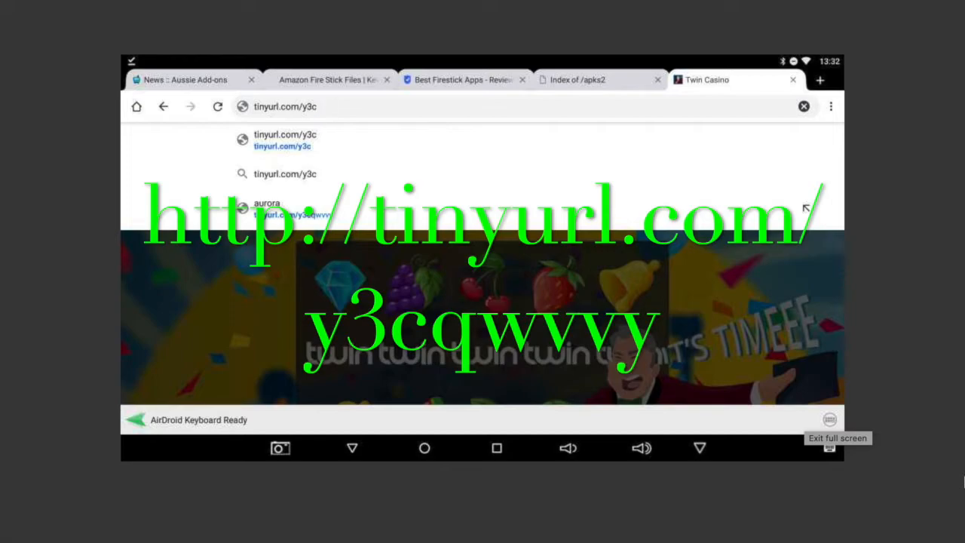
type("qw")
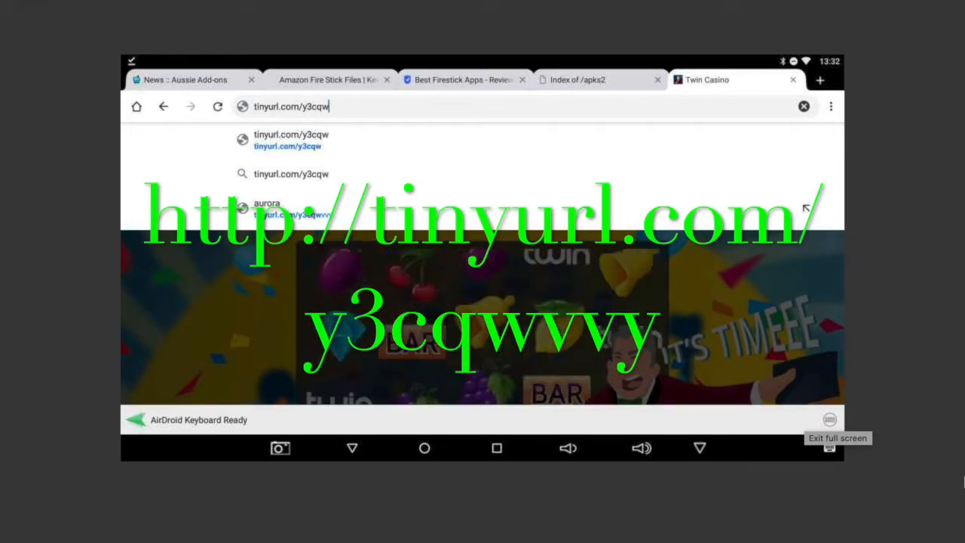
type("vvy")
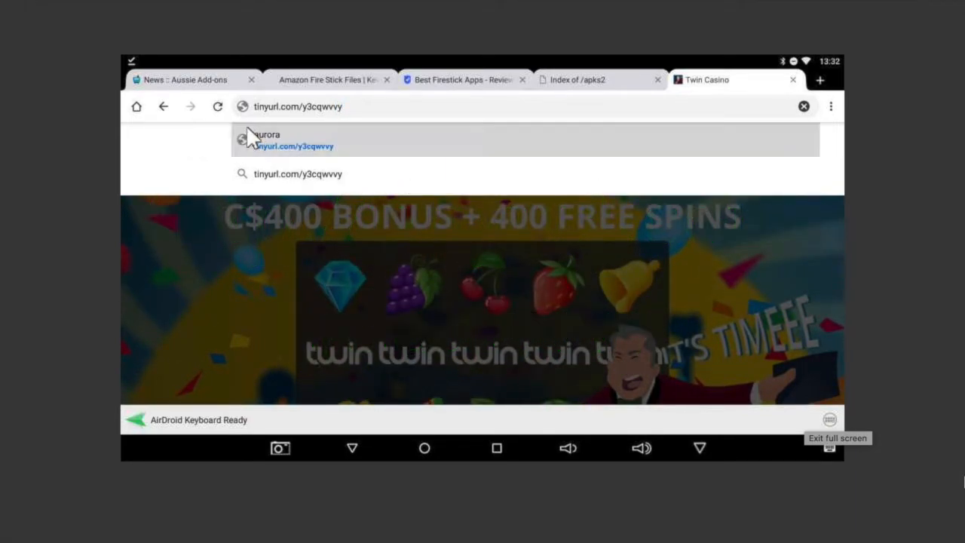
left_click(290, 138)
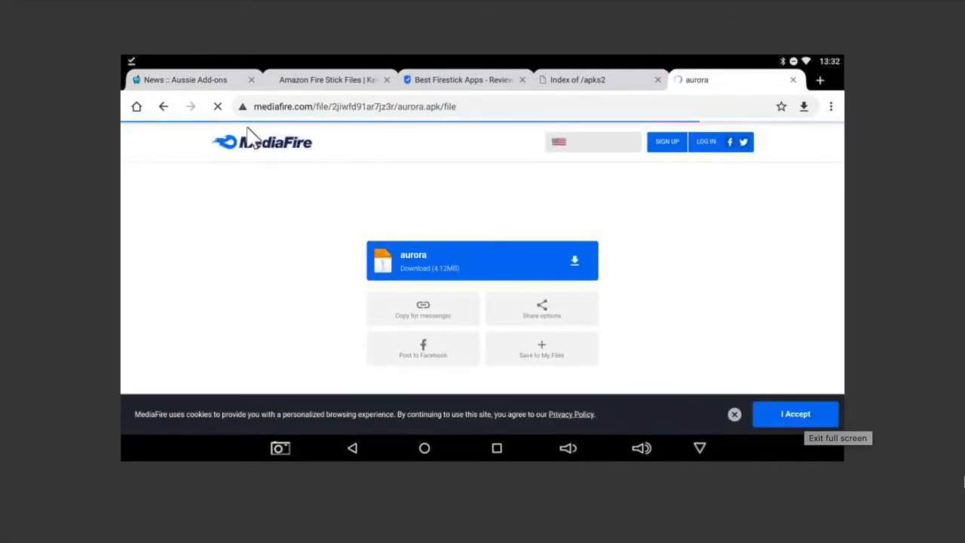
mouse_move(150, 217)
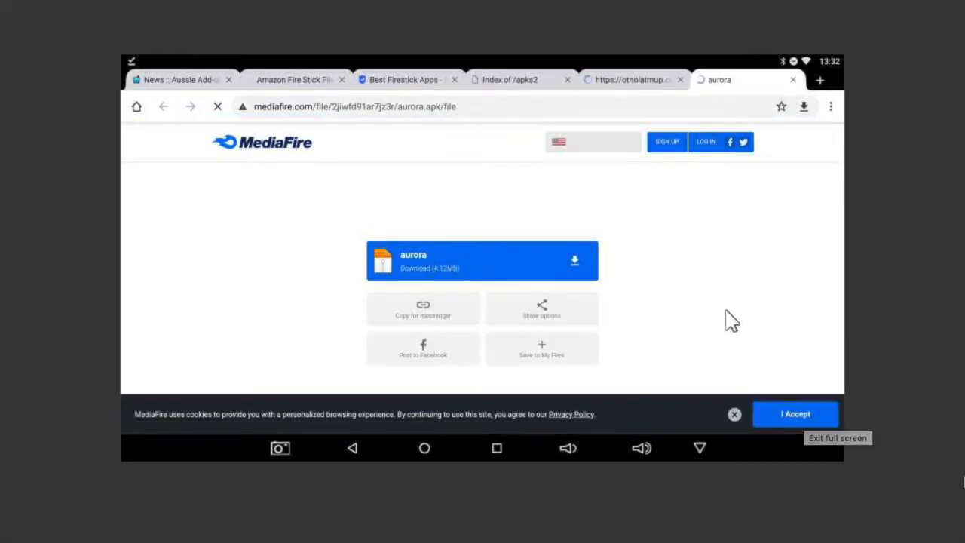
Start the aurora.apk download and keep the file despite the harmful-file warning.
left_click(483, 260)
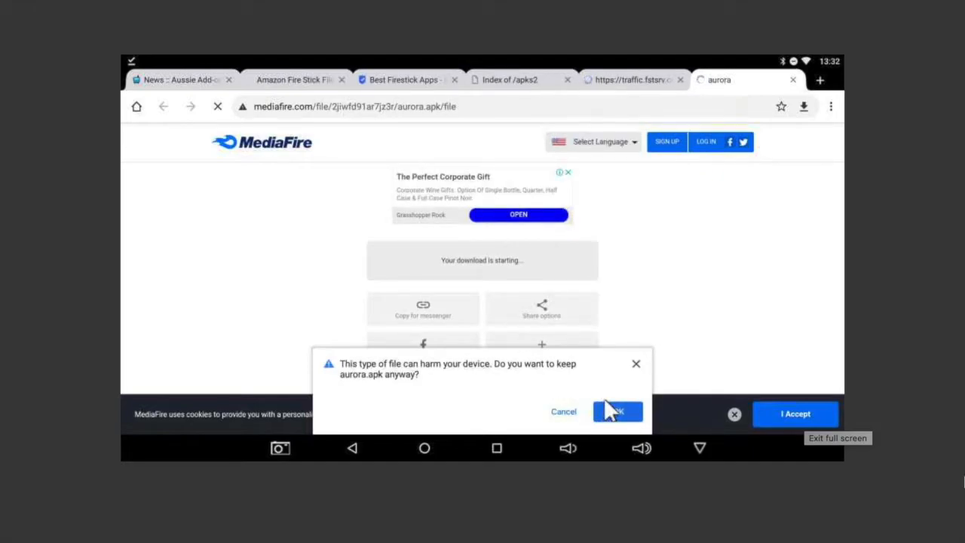
left_click(618, 410)
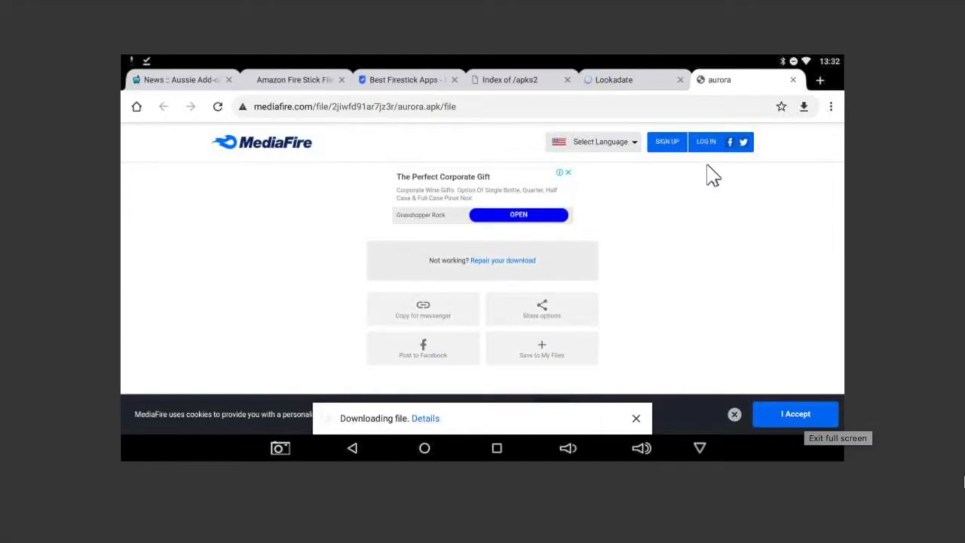
mouse_move(218, 57)
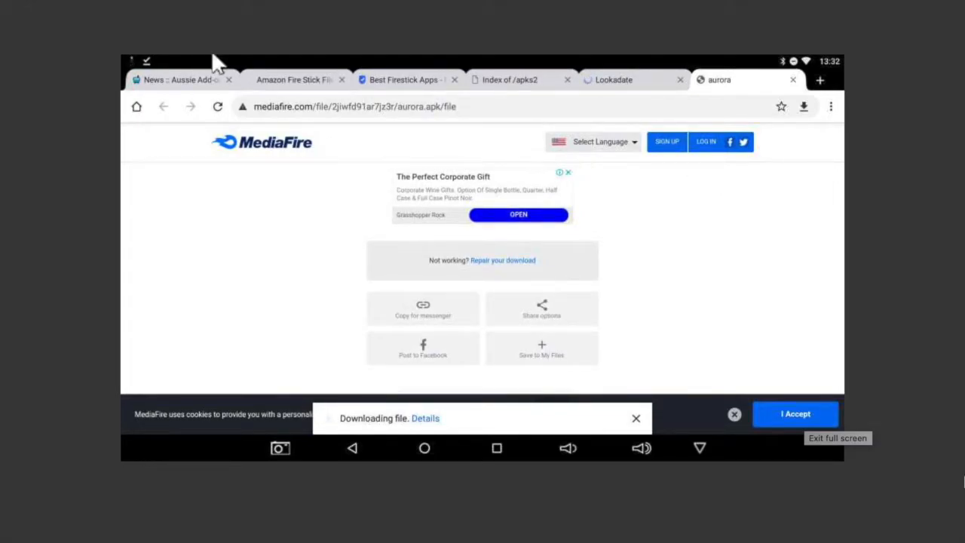
mouse_move(132, 63)
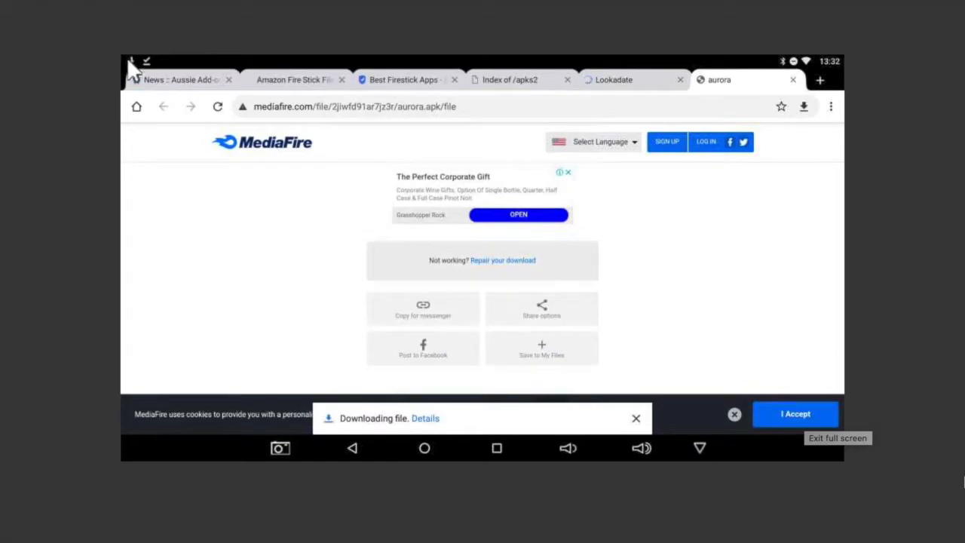
mouse_move(143, 58)
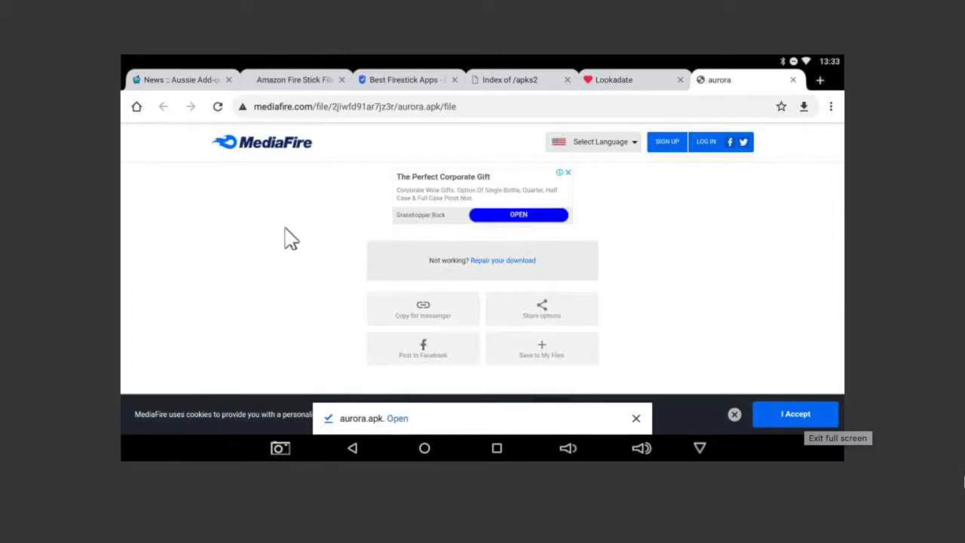
mouse_move(389, 59)
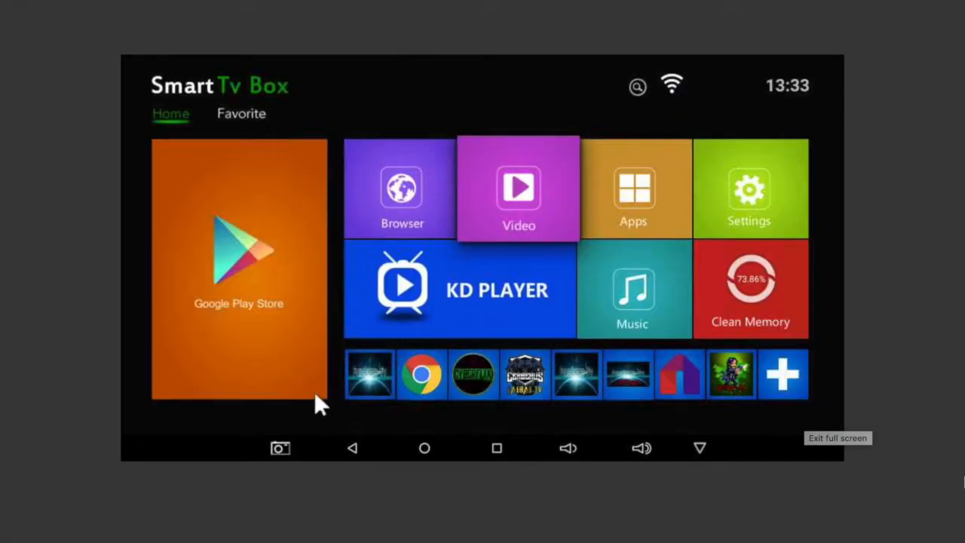
mouse_move(211, 370)
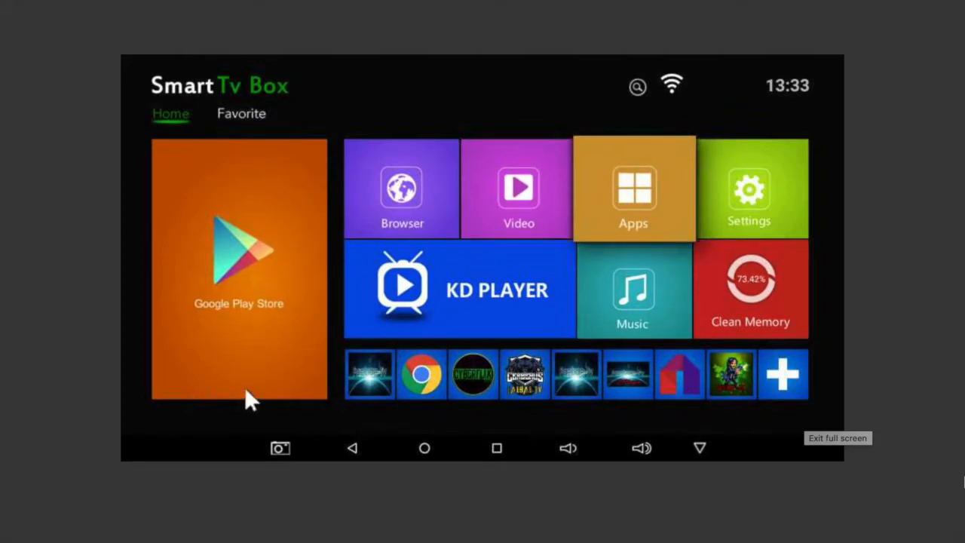
Launch ES File Explorer from the My Apps list.
left_click(633, 187)
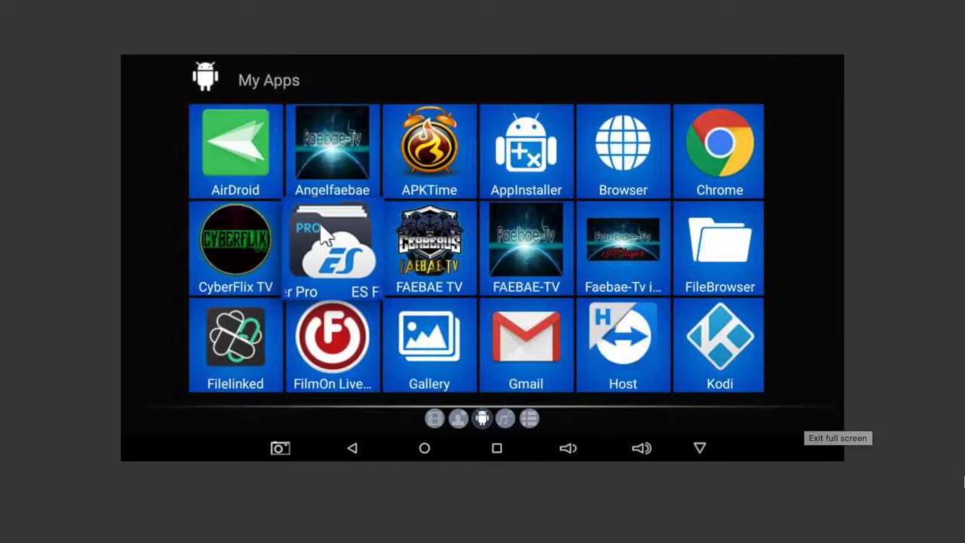
left_click(332, 249)
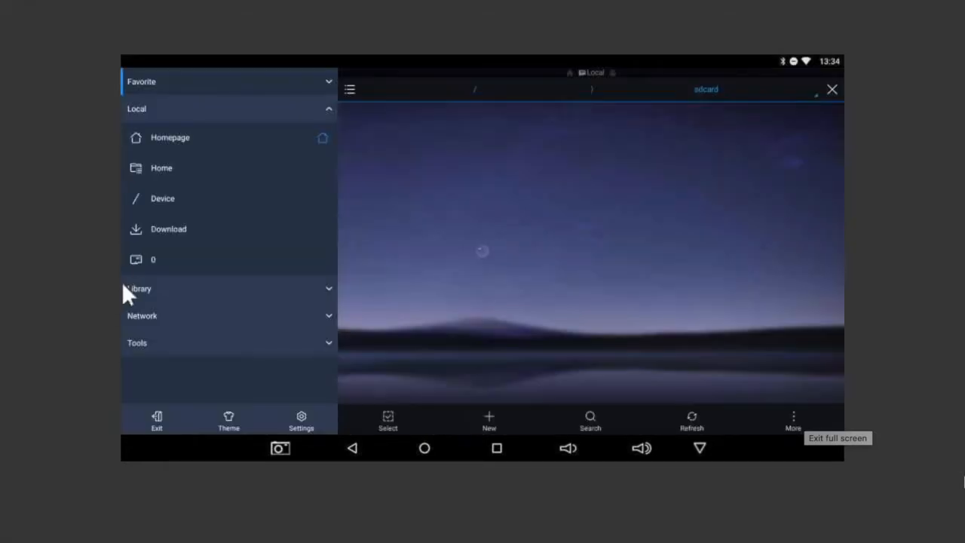
Open aurora.apk from the Download folder and choose Install in its Properties dialog.
left_click(161, 168)
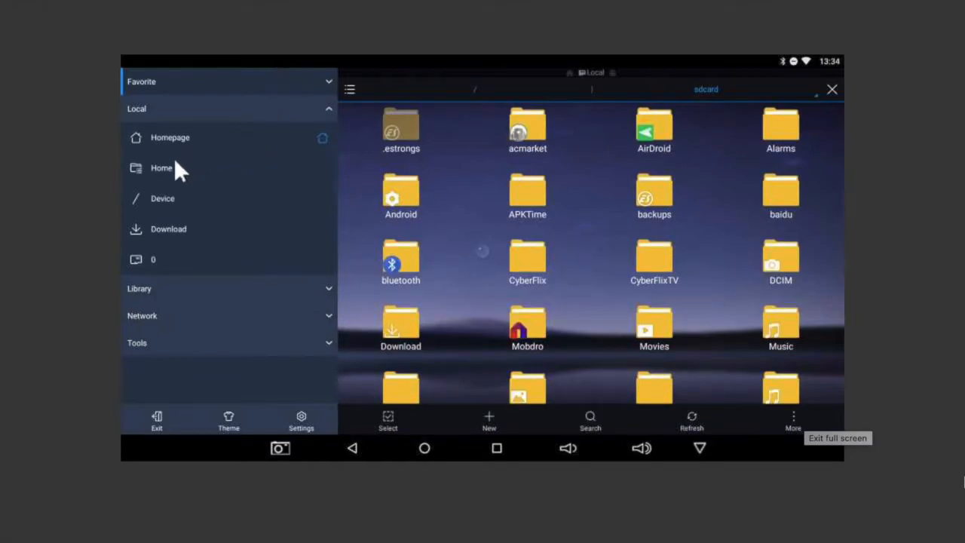
mouse_move(187, 112)
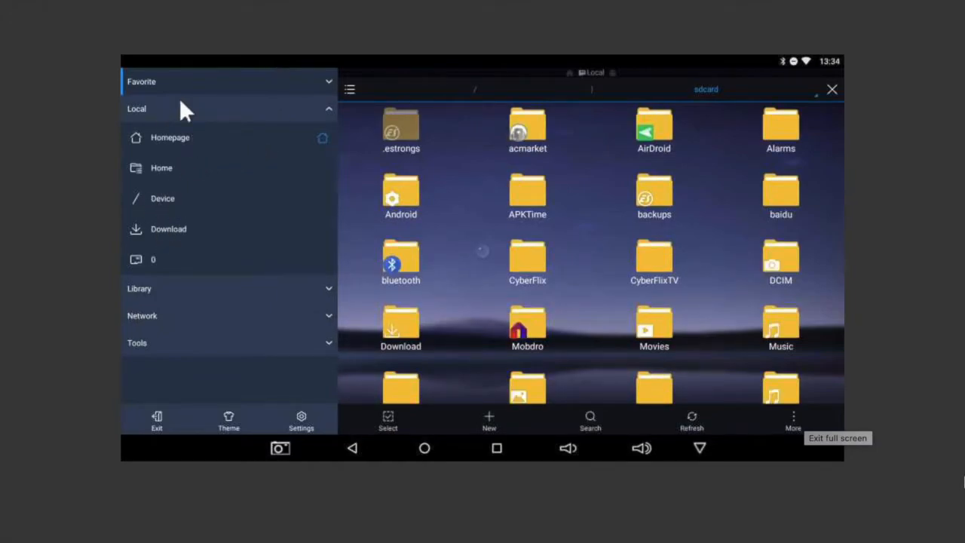
mouse_move(157, 227)
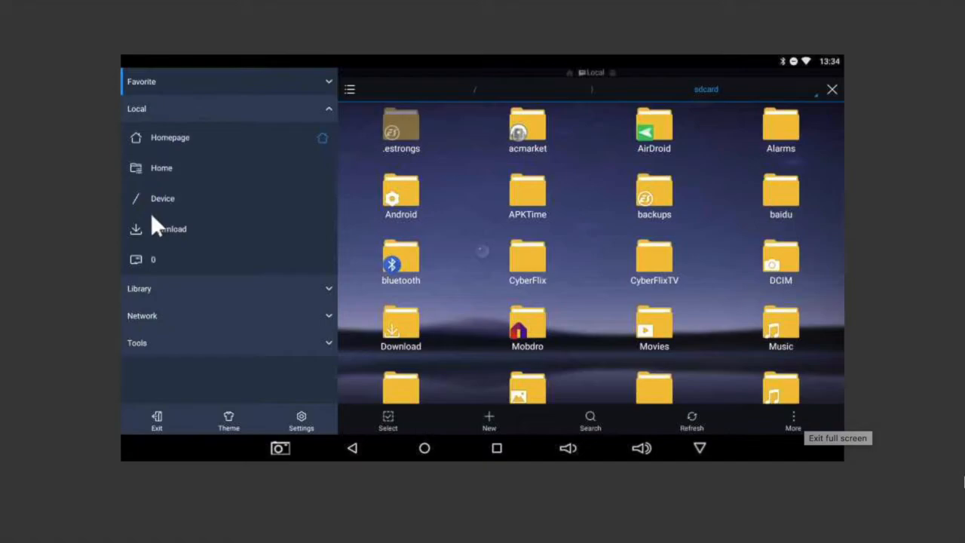
left_click(143, 81)
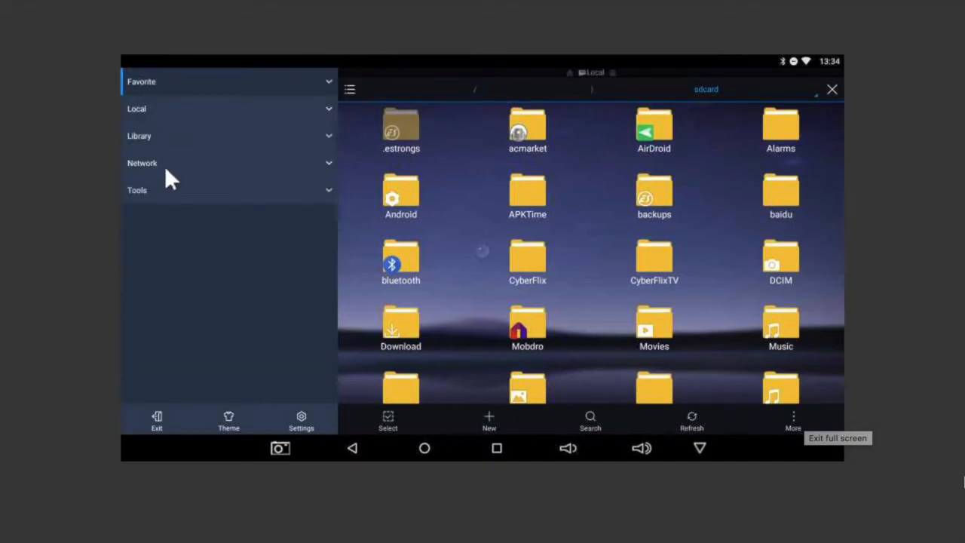
mouse_move(269, 90)
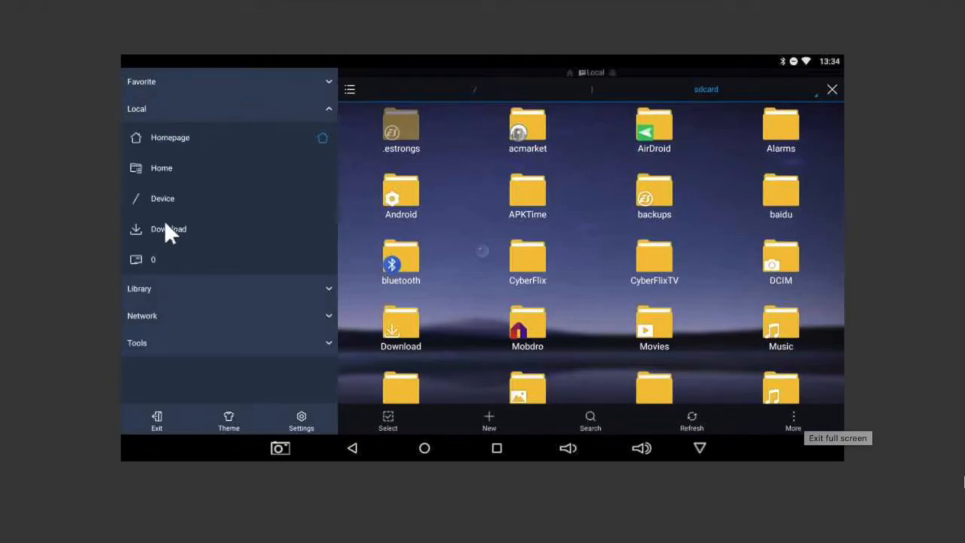
left_click(169, 230)
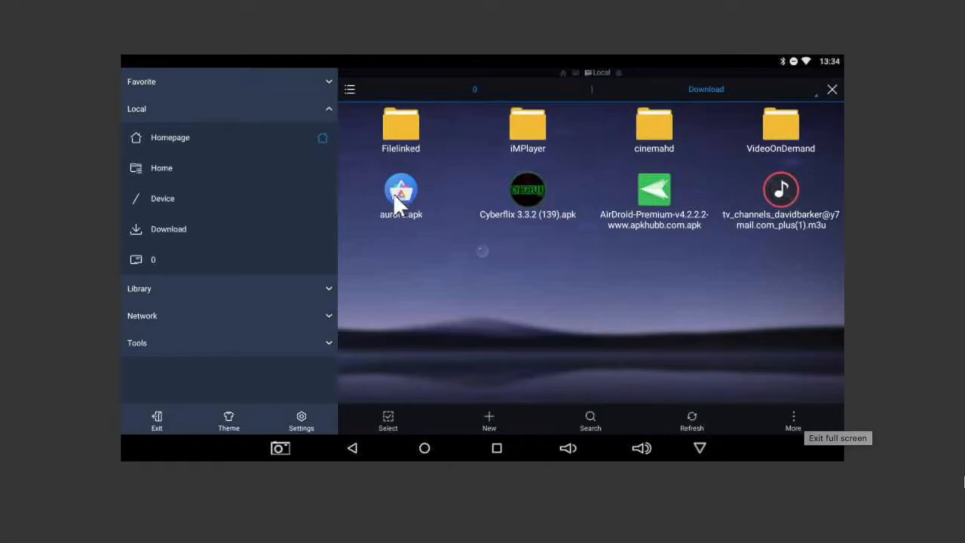
left_click(401, 190)
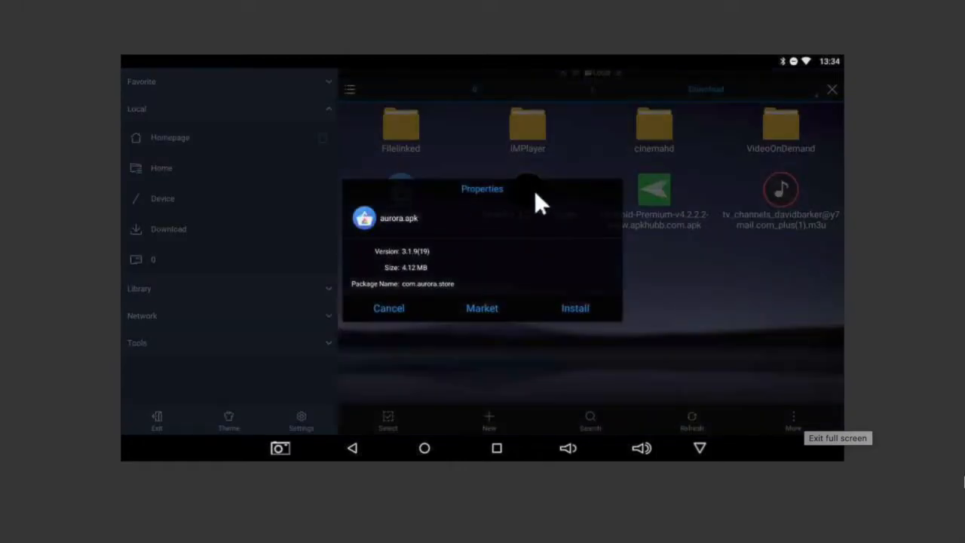
left_click(389, 307)
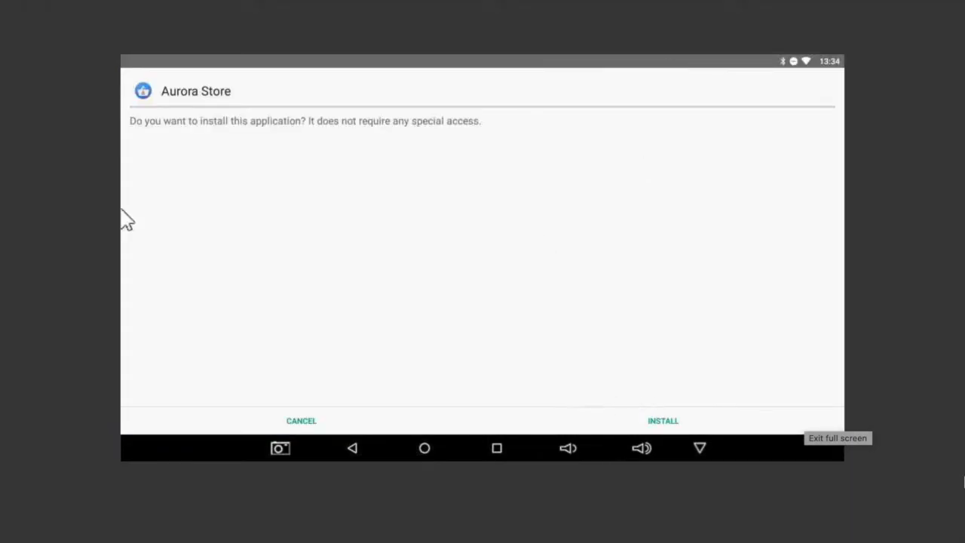
mouse_move(377, 151)
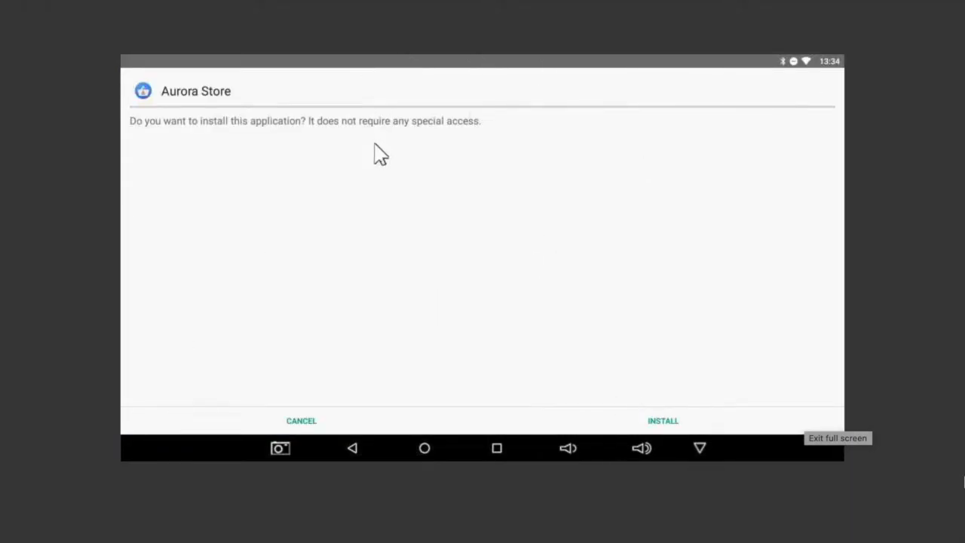
mouse_move(380, 142)
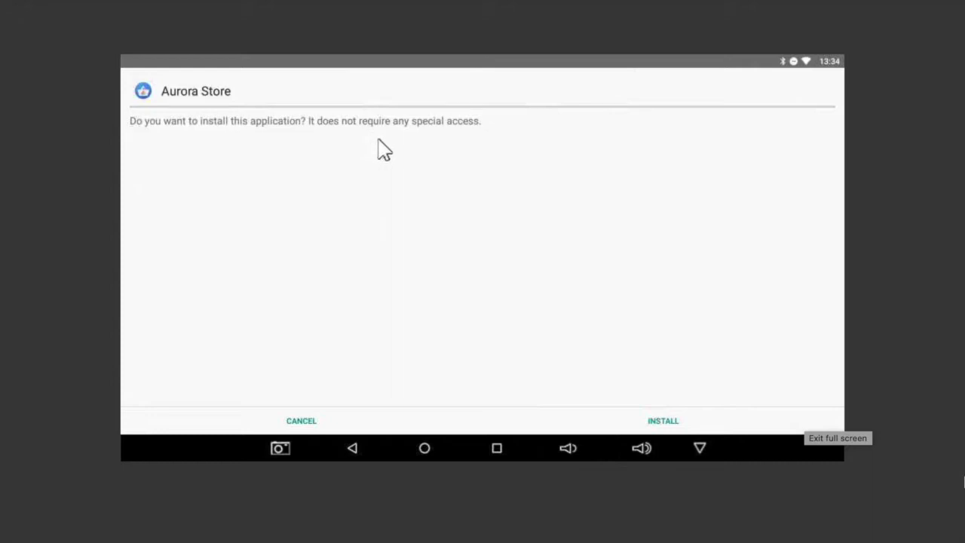
mouse_move(389, 171)
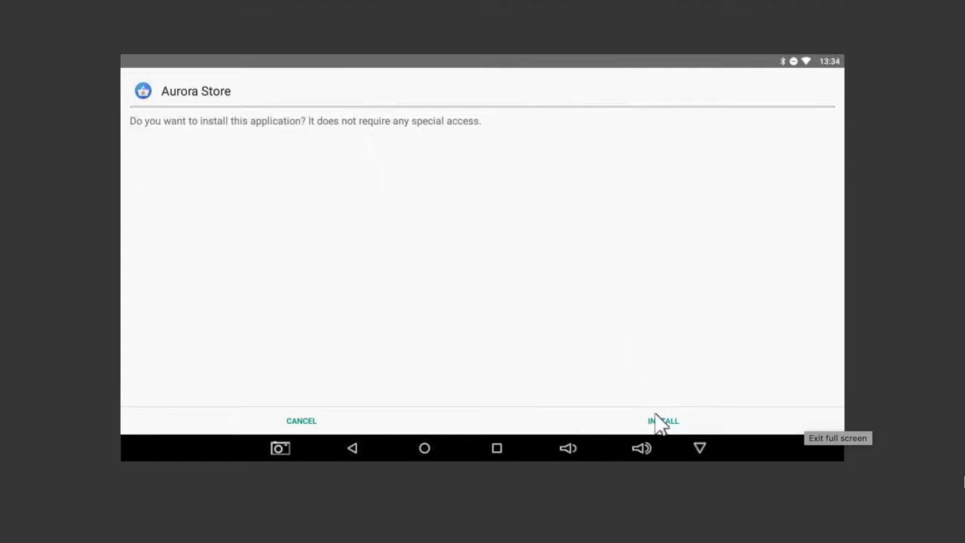
Confirm installing Aurora Store in the package installer.
left_click(663, 419)
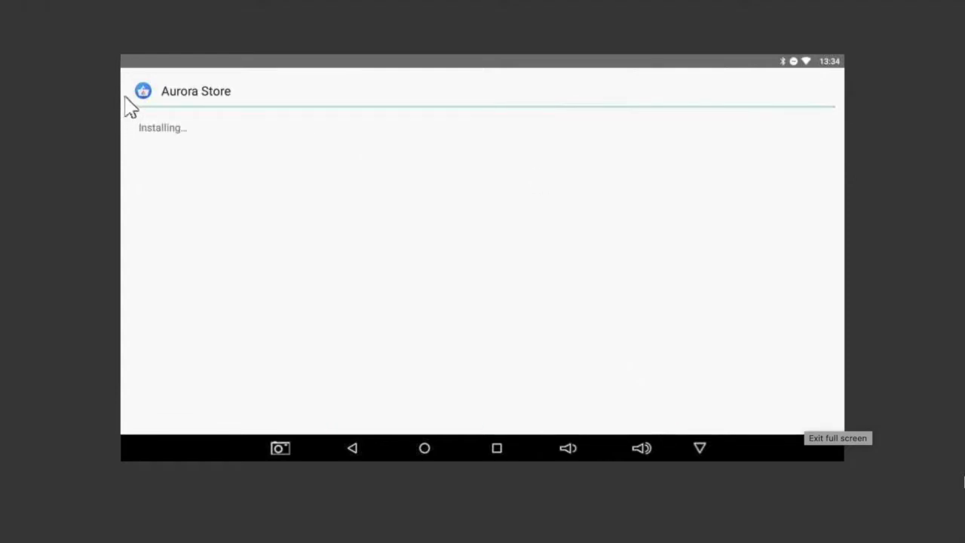
mouse_move(130, 93)
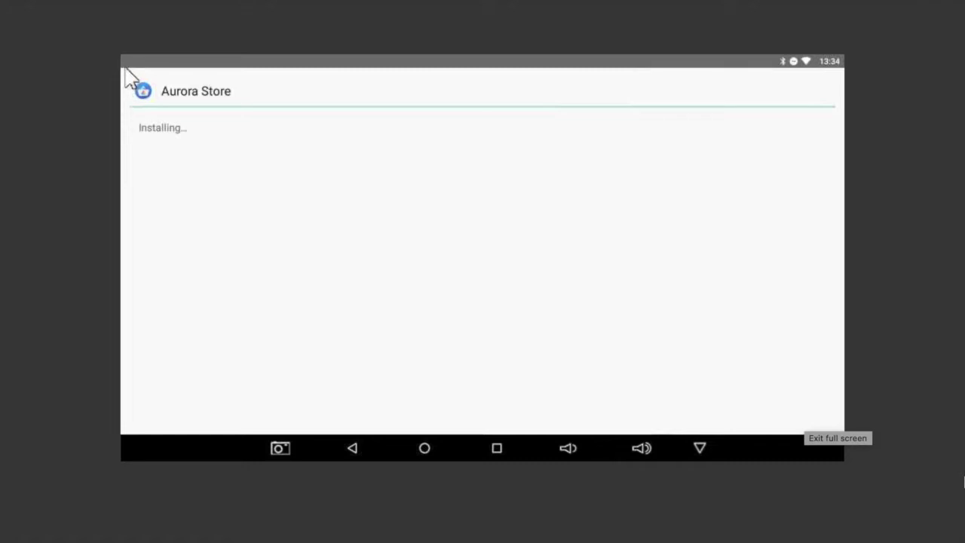
mouse_move(272, 247)
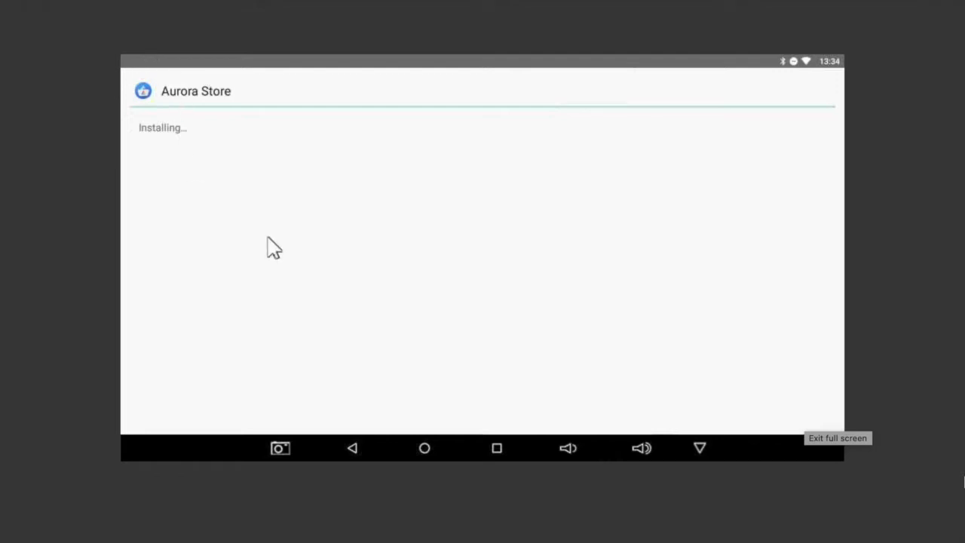
mouse_move(273, 175)
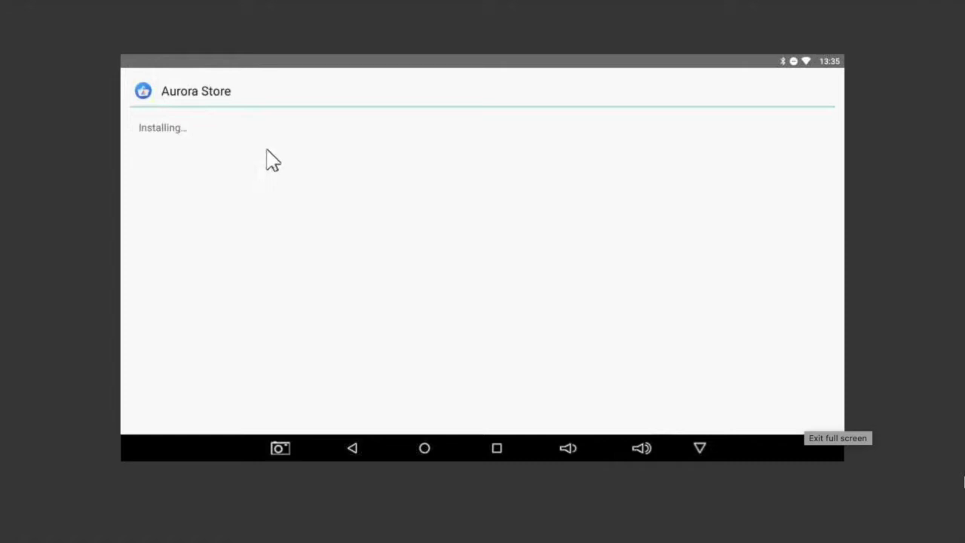
mouse_move(268, 153)
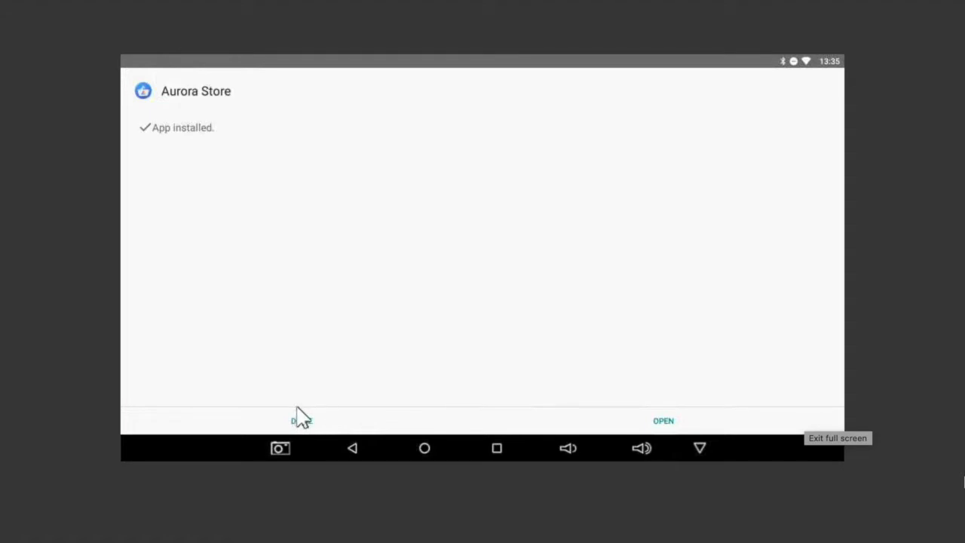
mouse_move(301, 428)
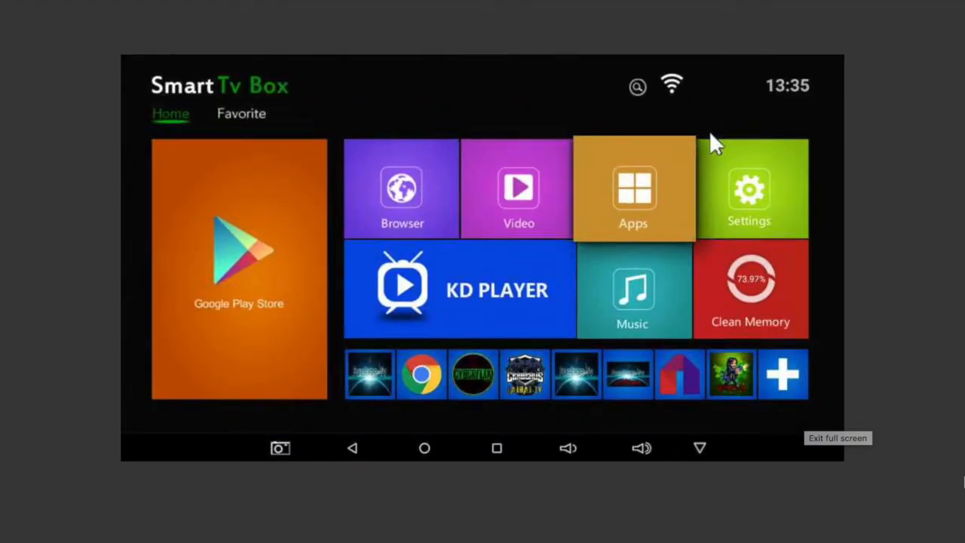
Open the My Apps list where Aurora Store now appears.
left_click(634, 189)
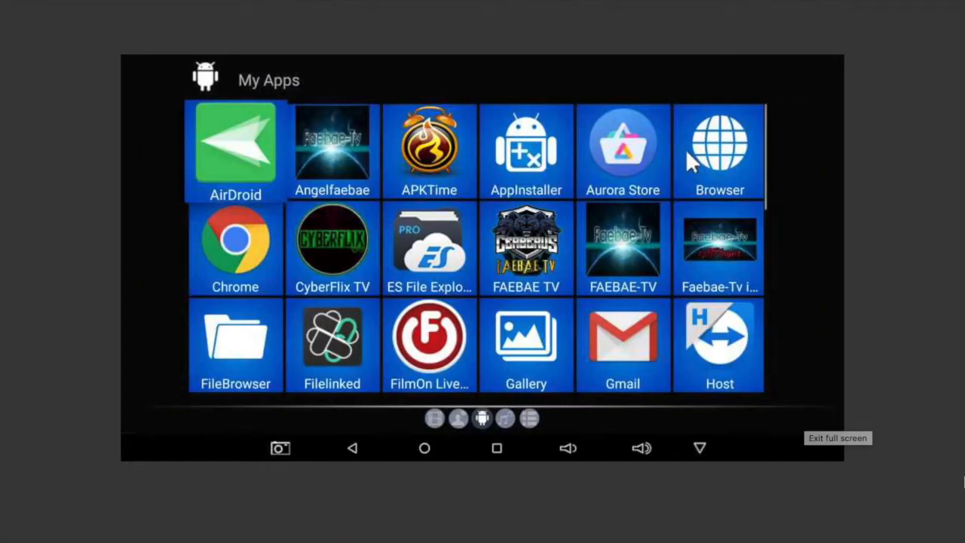
mouse_move(671, 132)
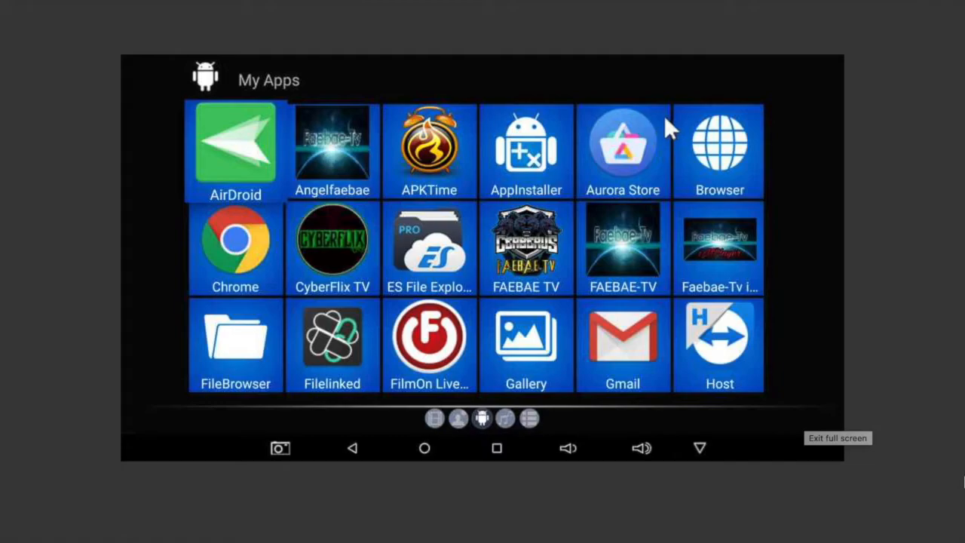
mouse_move(656, 83)
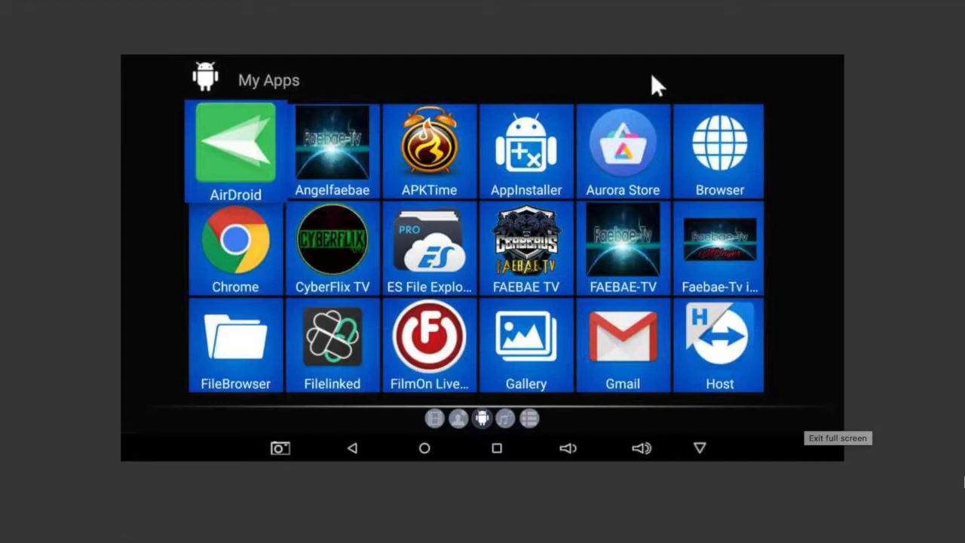
mouse_move(527, 169)
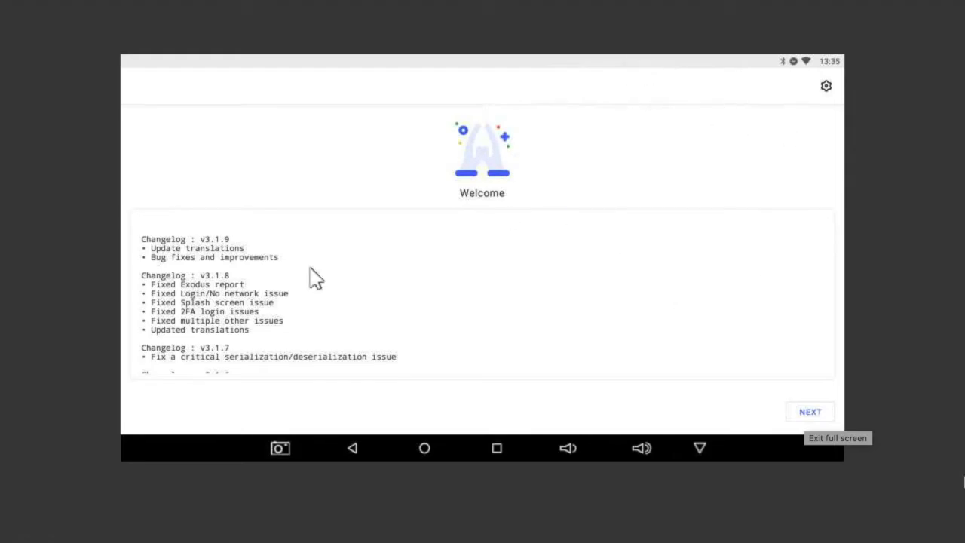
mouse_move(811, 424)
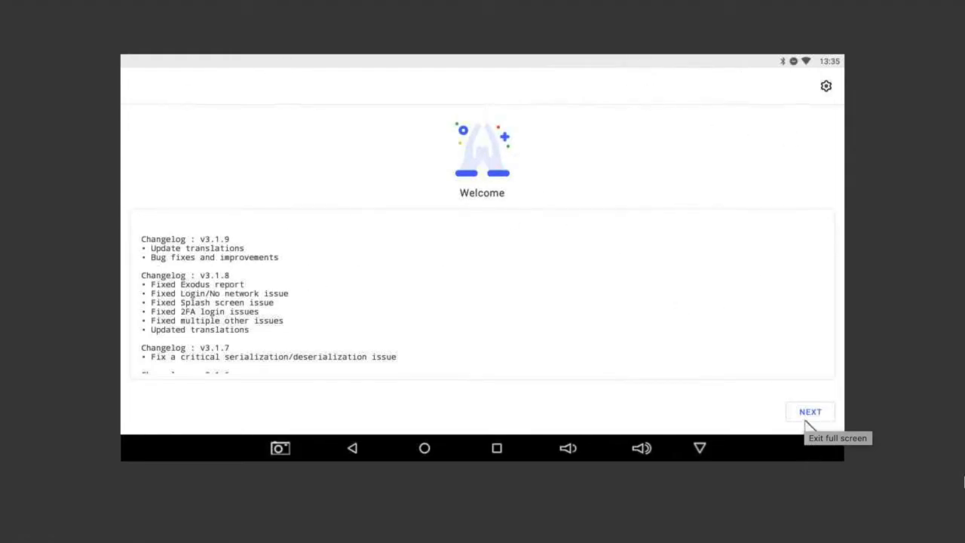
Pass the welcome and permissions pages, allowing access to photos, media and files.
left_click(810, 412)
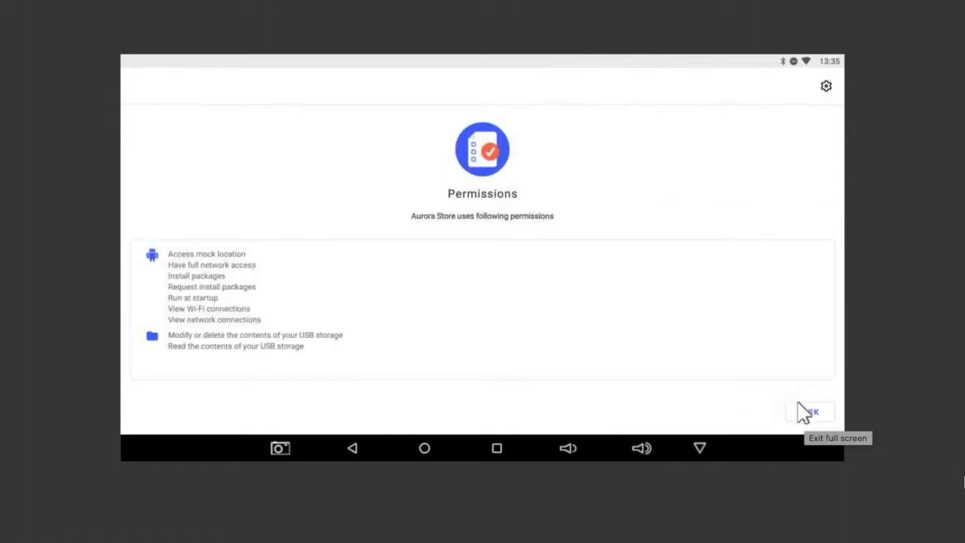
left_click(811, 410)
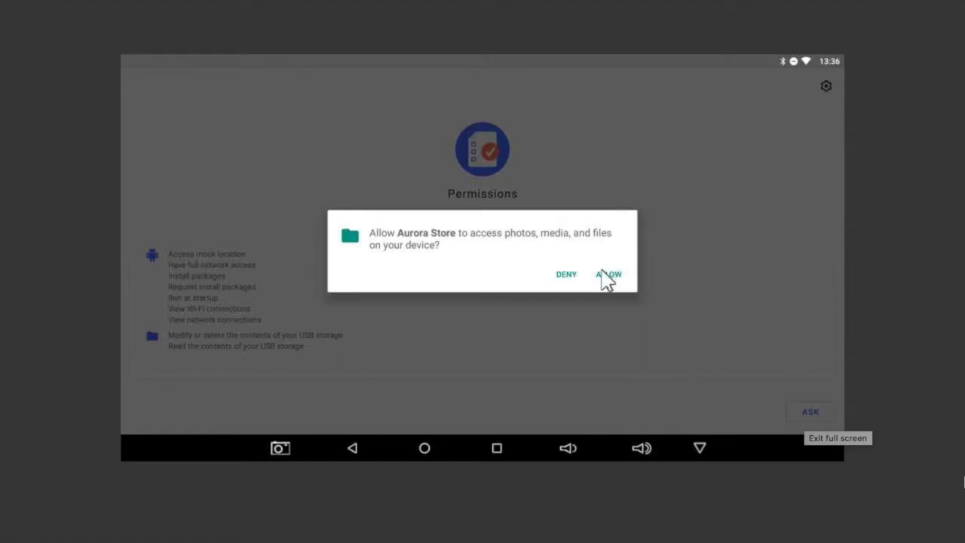
left_click(609, 275)
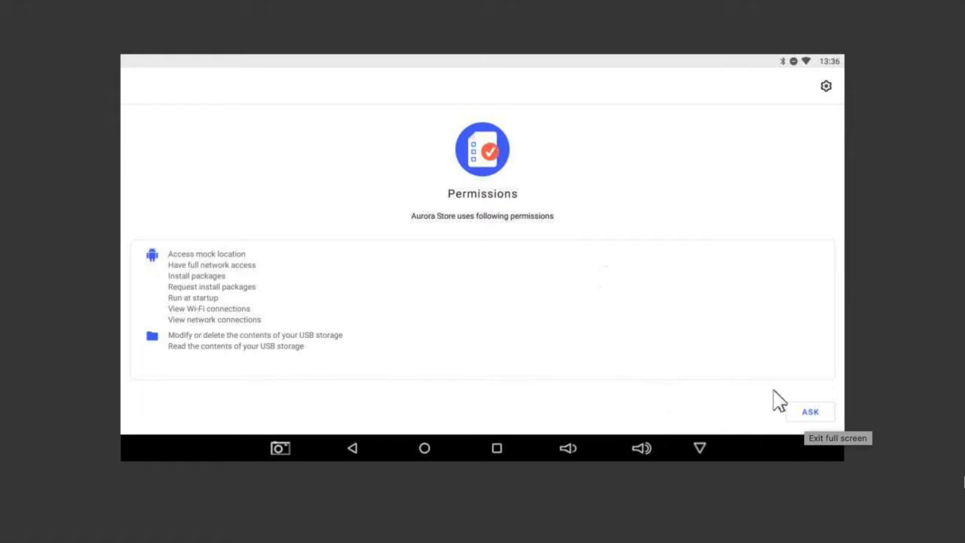
left_click(809, 412)
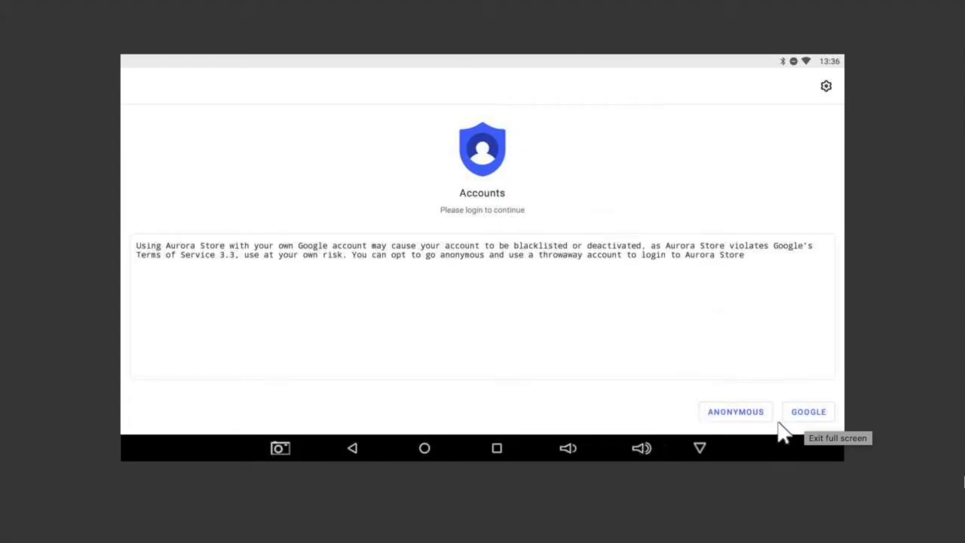
mouse_move(809, 424)
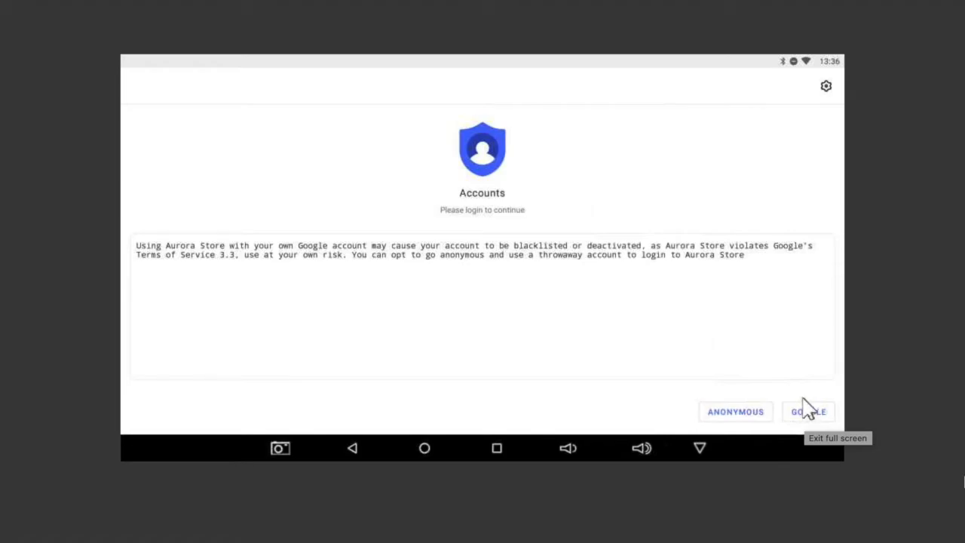
mouse_move(711, 414)
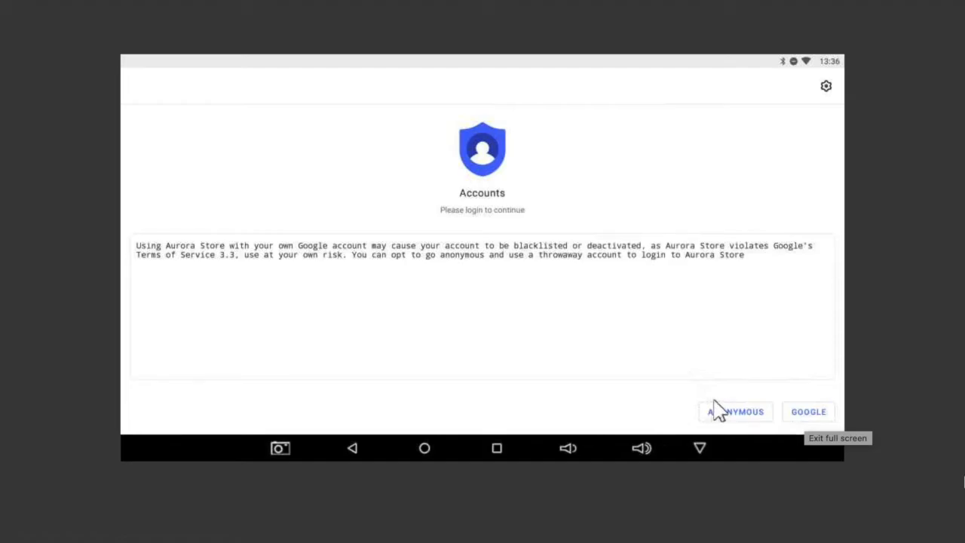
Choose the Anonymous login instead of a Google account.
left_click(736, 411)
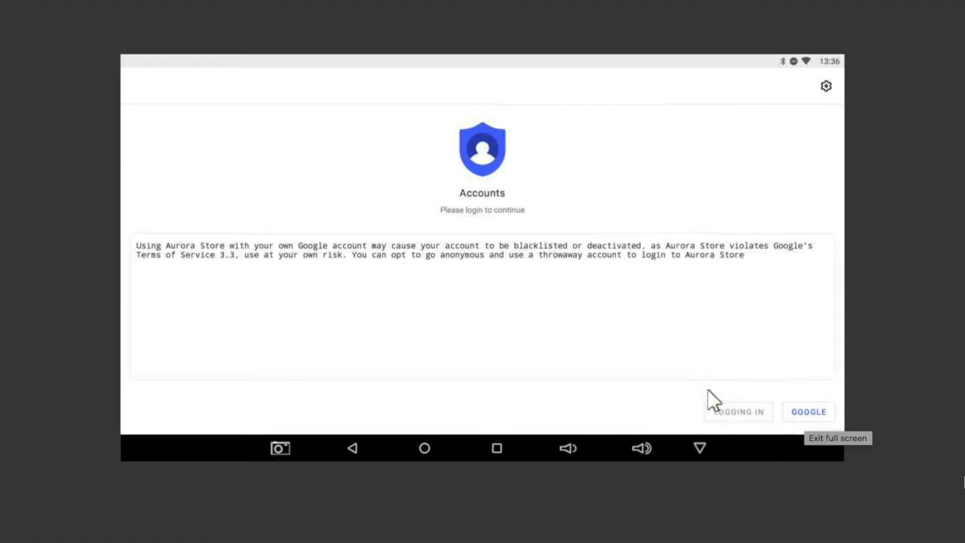
mouse_move(694, 119)
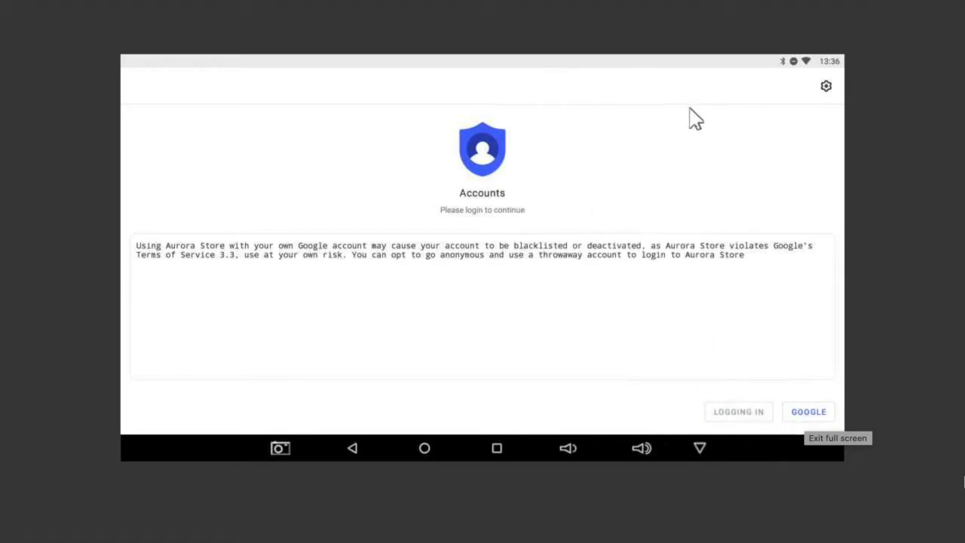
mouse_move(828, 134)
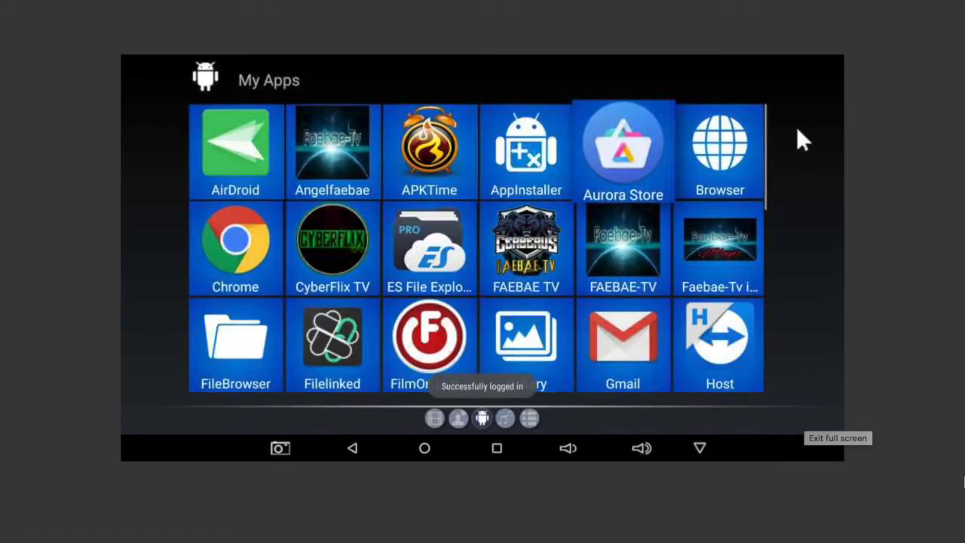
Reopen Aurora Store after login and view Netflix's app page showing an available update.
left_click(623, 148)
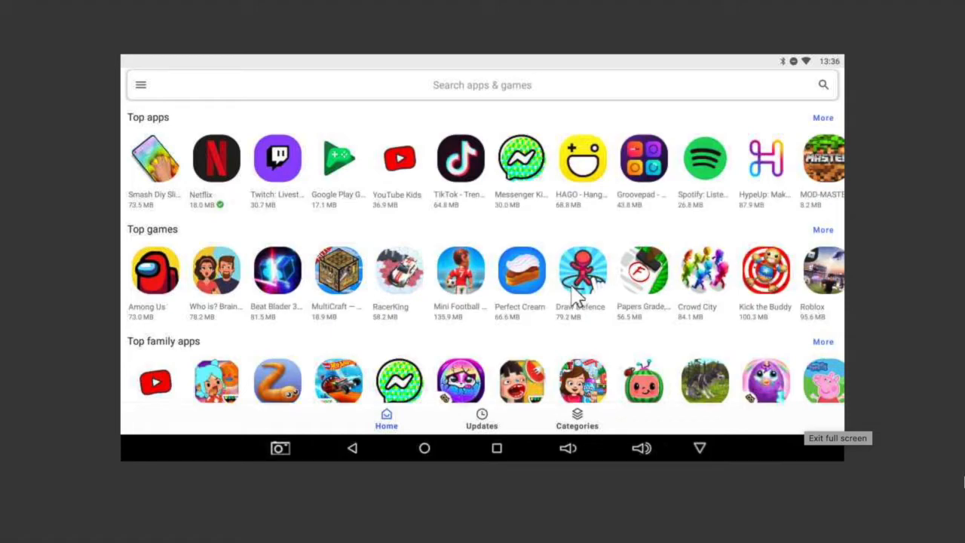
mouse_move(666, 243)
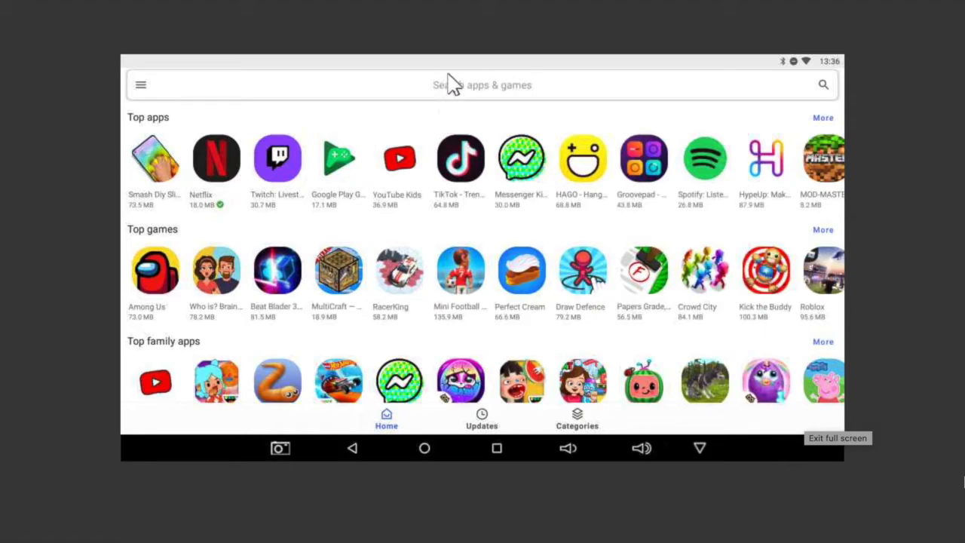
mouse_move(217, 157)
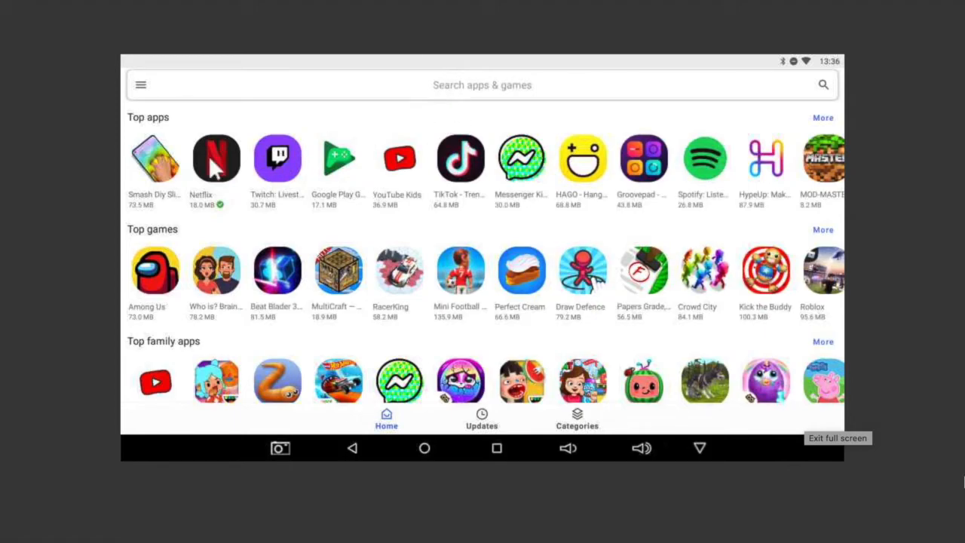
mouse_move(214, 171)
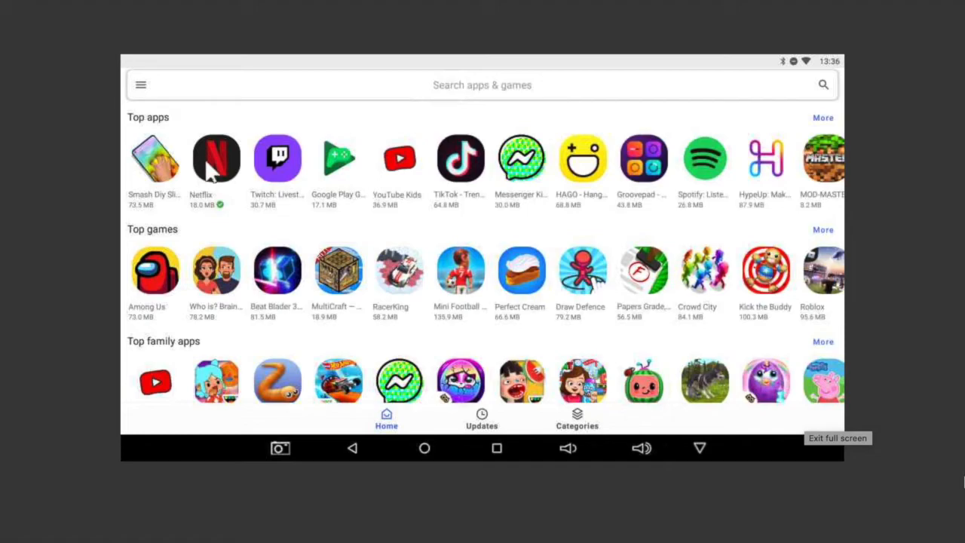
mouse_move(214, 154)
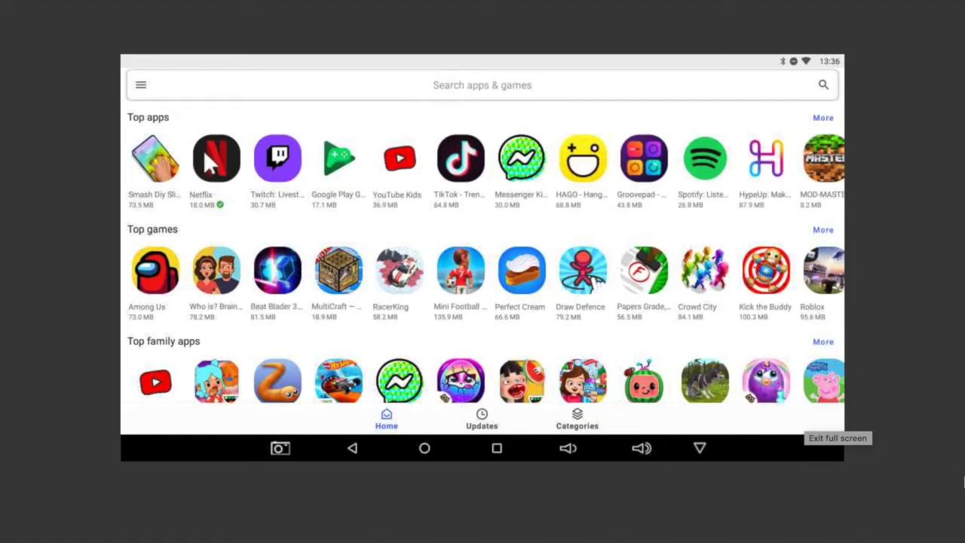
left_click(217, 158)
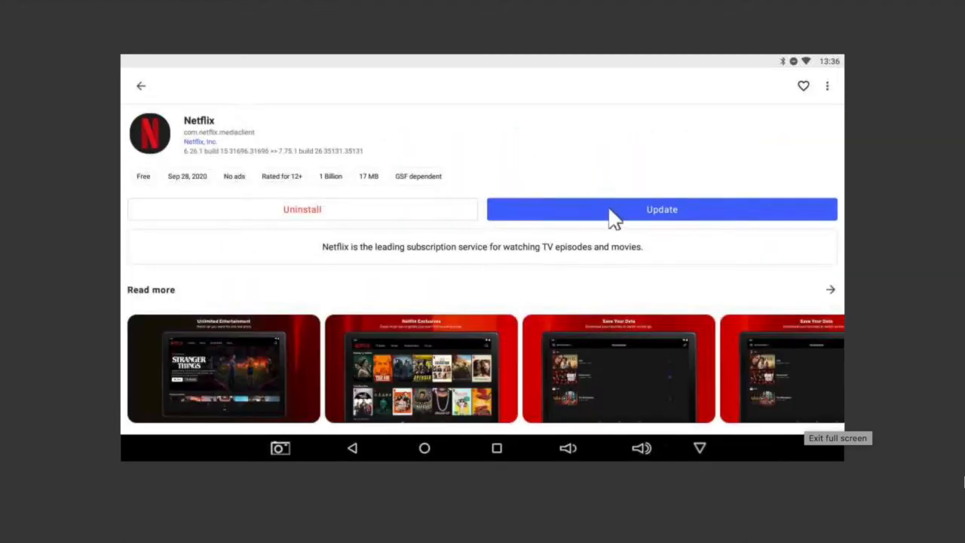
mouse_move(561, 172)
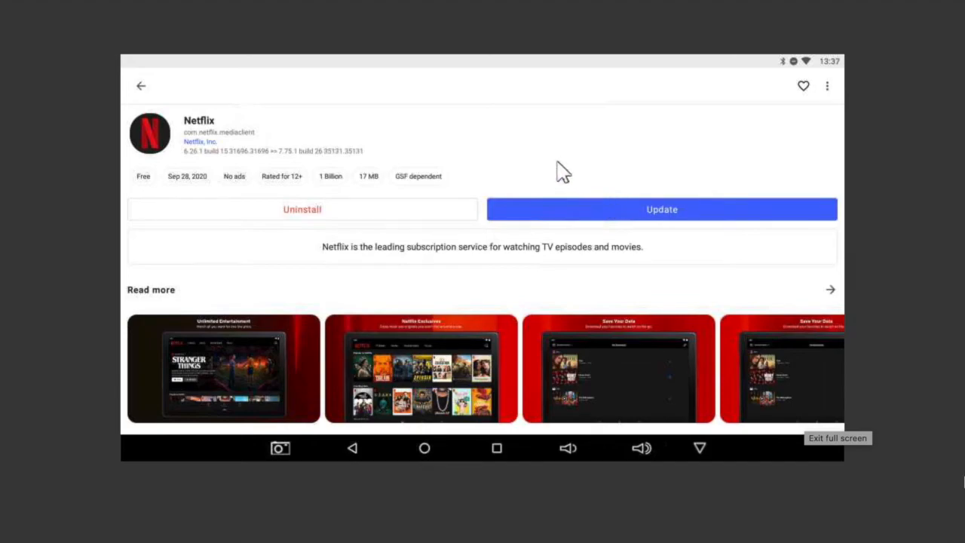
mouse_move(561, 66)
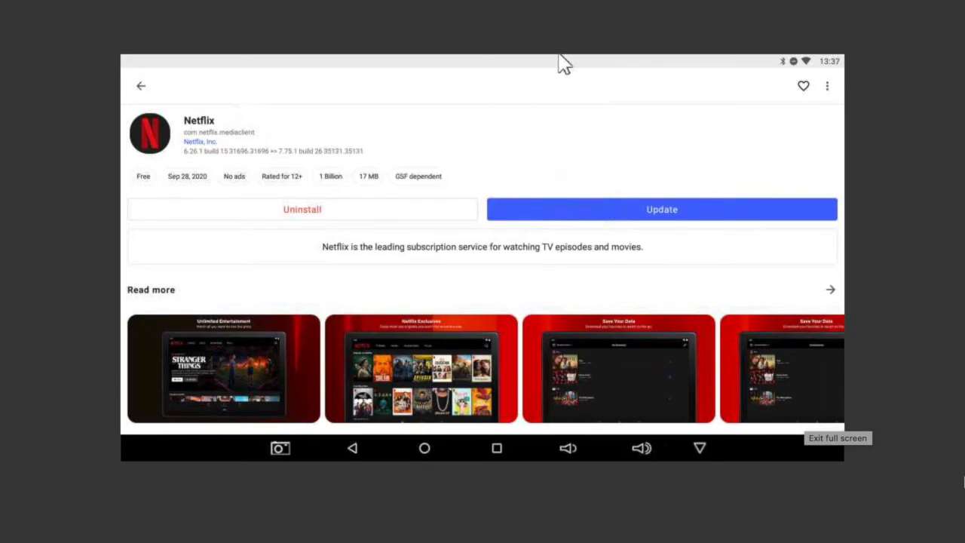
mouse_move(471, 324)
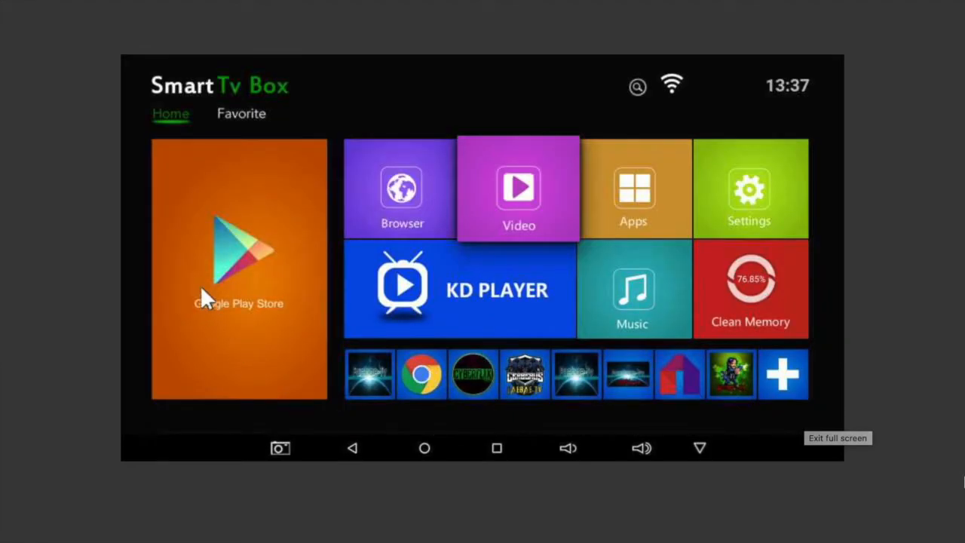
Search Google Play Store for 'netflix' and browse the results.
left_click(238, 269)
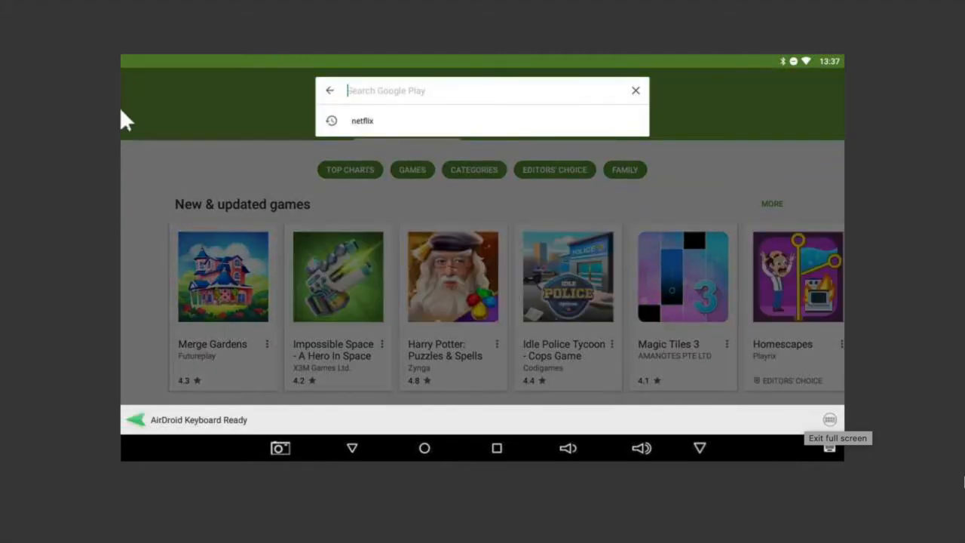
type("netflix")
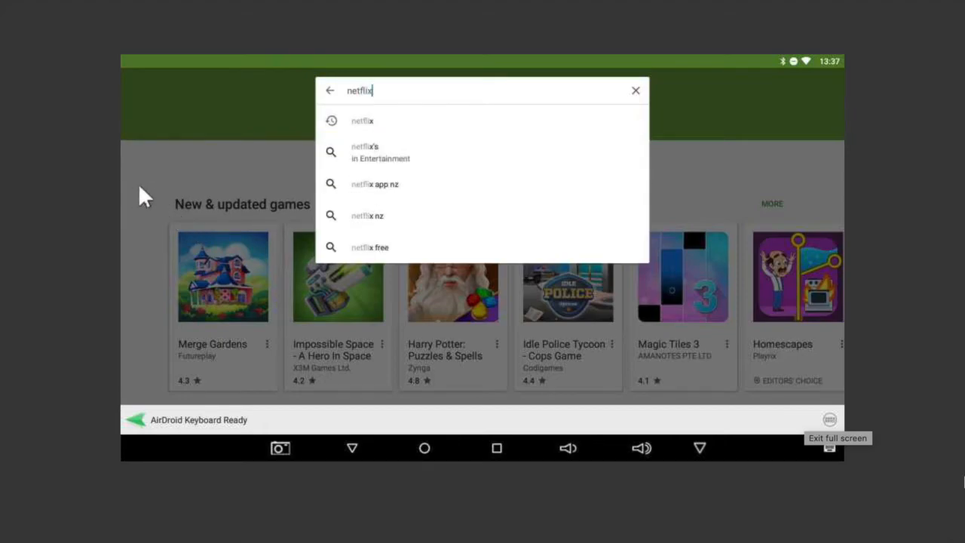
mouse_move(358, 120)
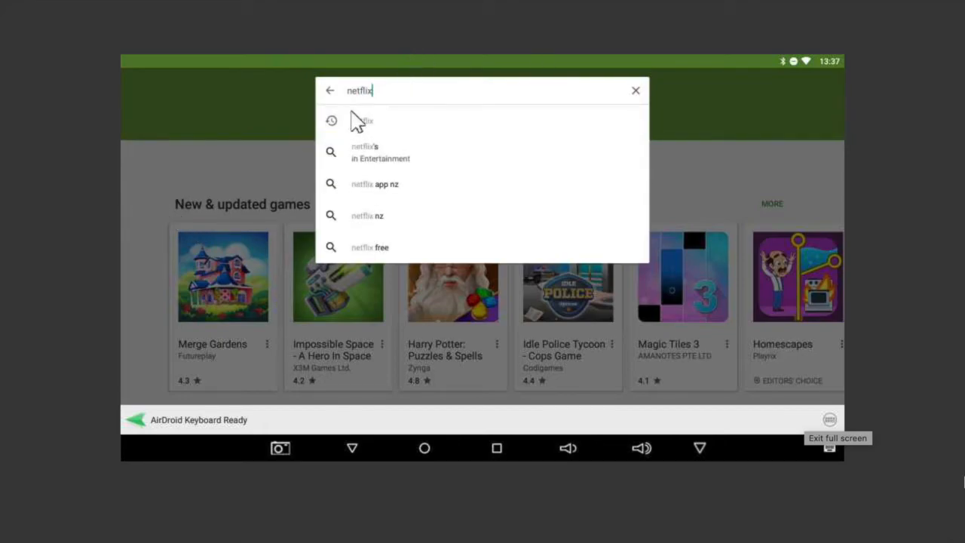
key("Enter")
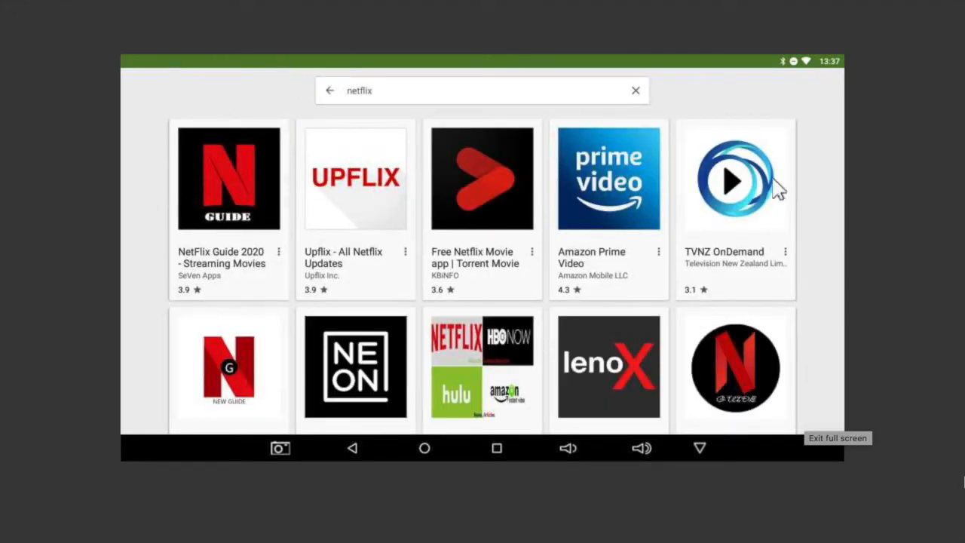
mouse_move(775, 68)
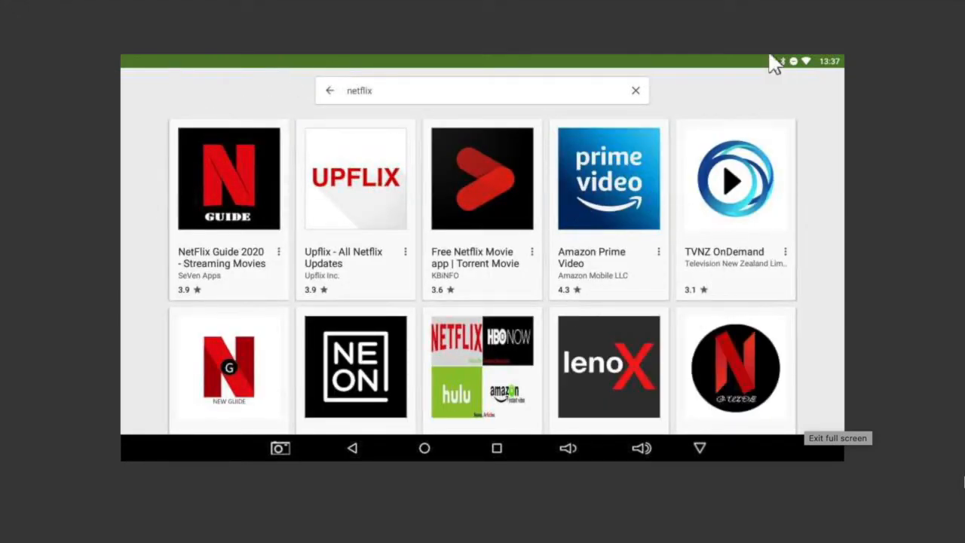
mouse_move(450, 113)
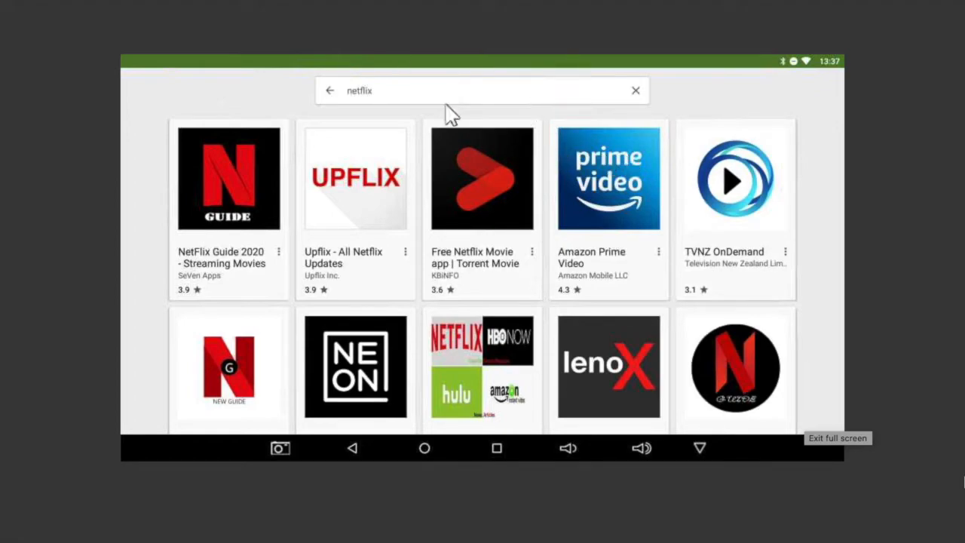
scroll("down", 3)
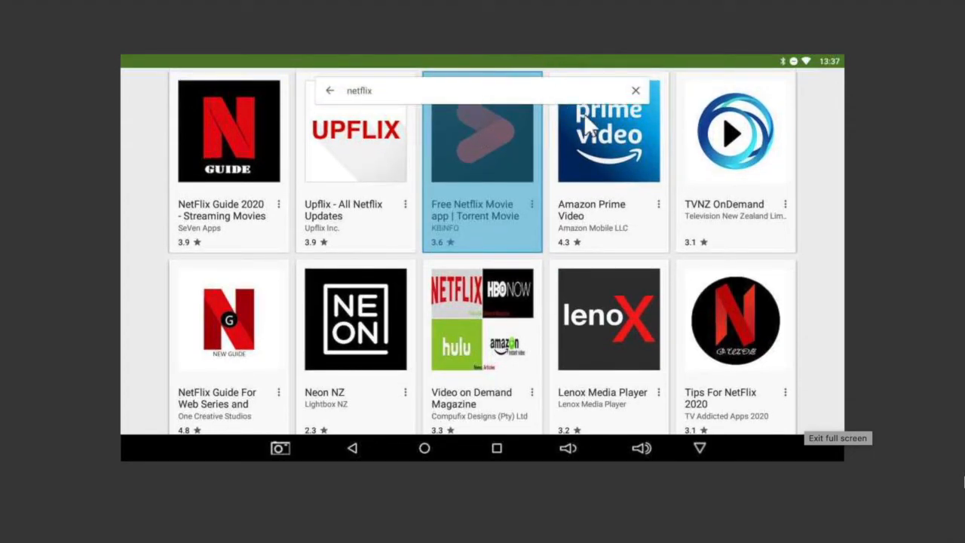
Run a second Google Play Store search for 'fortnite'.
left_click(637, 89)
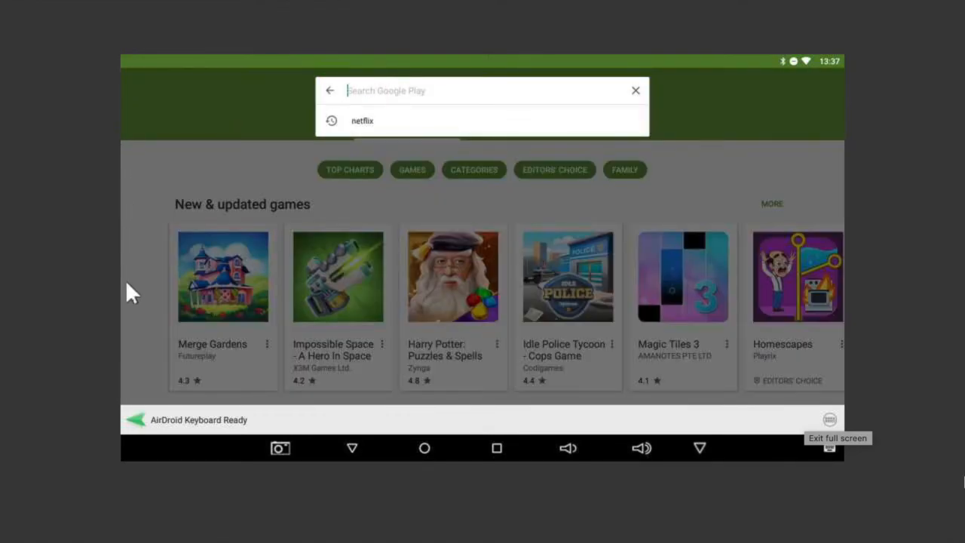
type("fortnite")
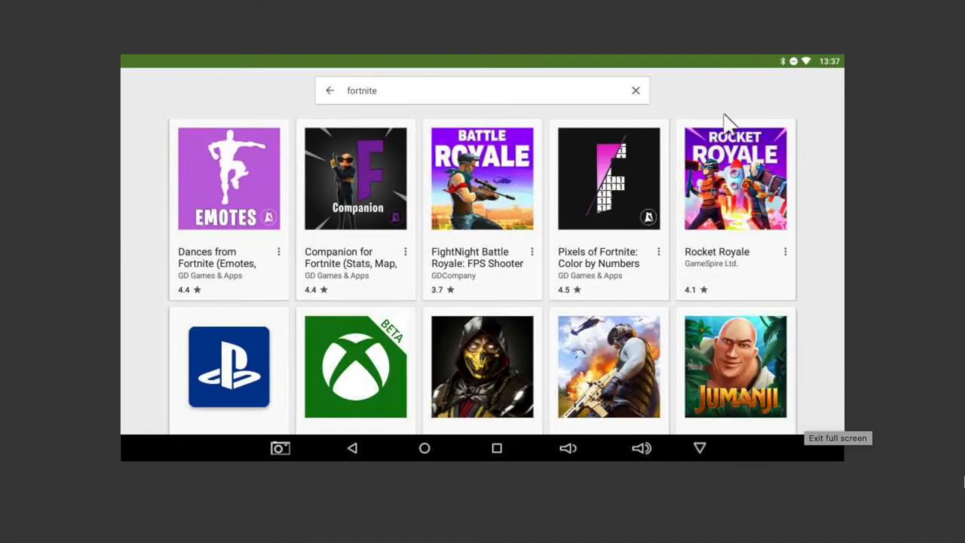
mouse_move(325, 65)
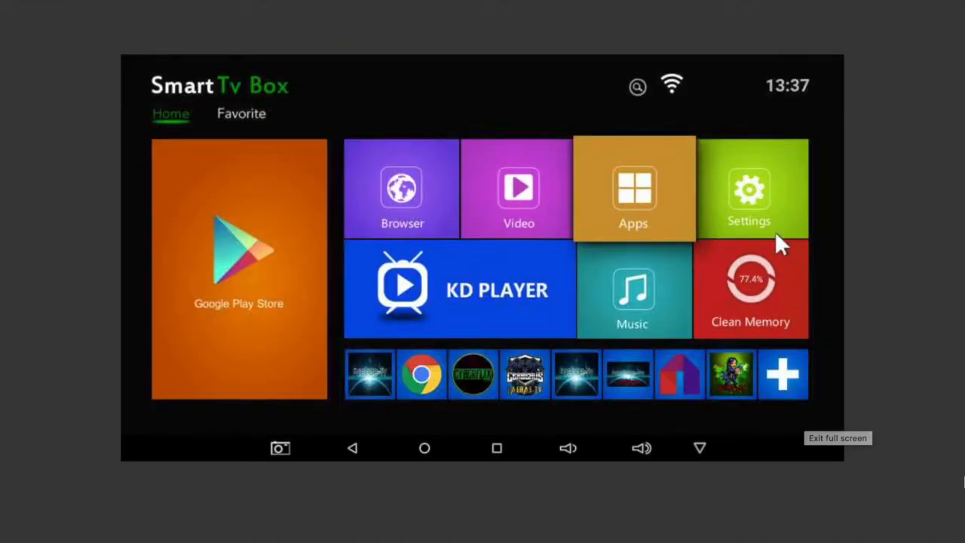
Search Aurora Store for 'fortnite' and dismiss the crash message when the store stops.
left_click(634, 189)
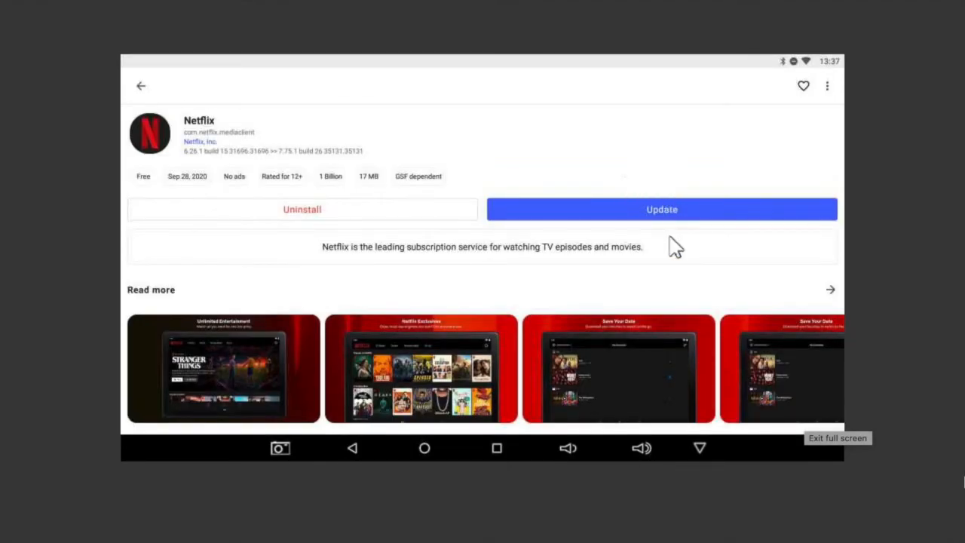
mouse_move(135, 81)
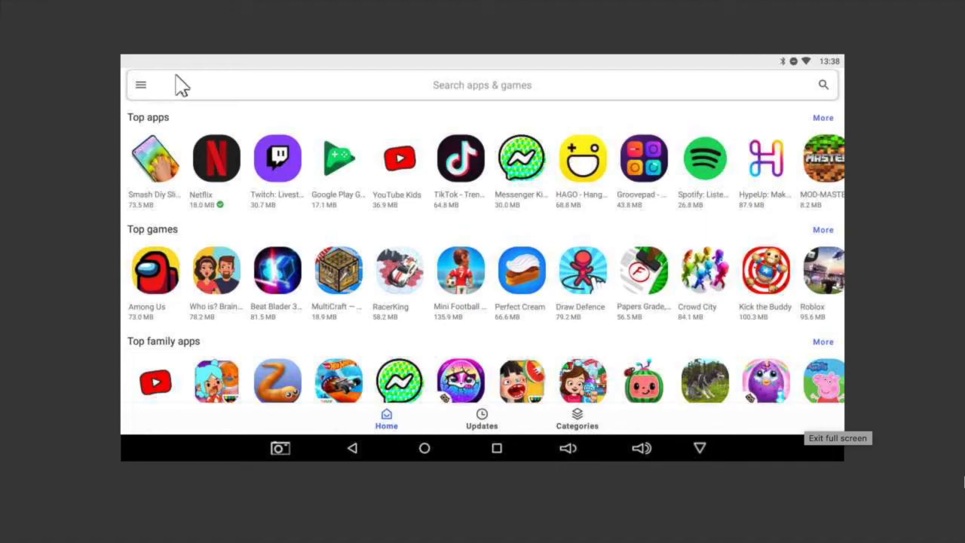
type("fortnite")
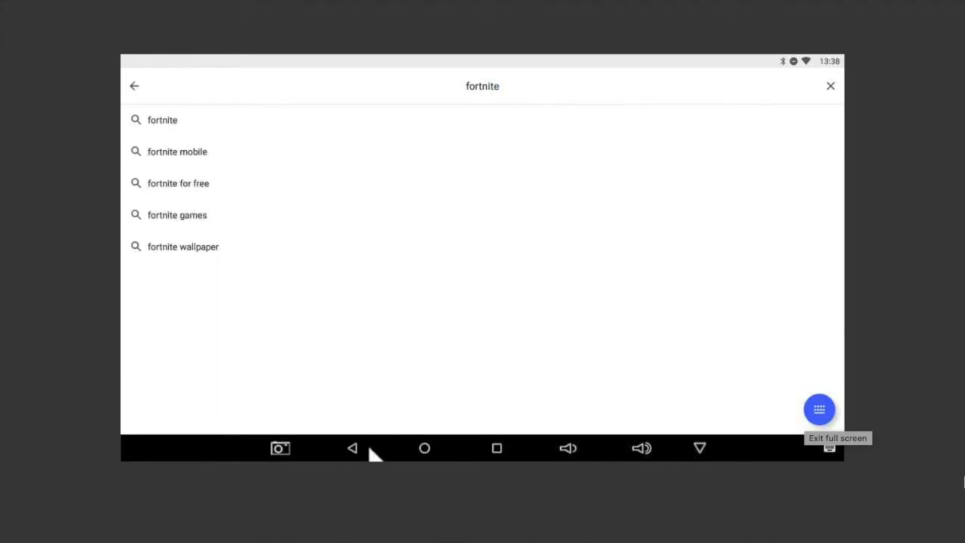
left_click(163, 121)
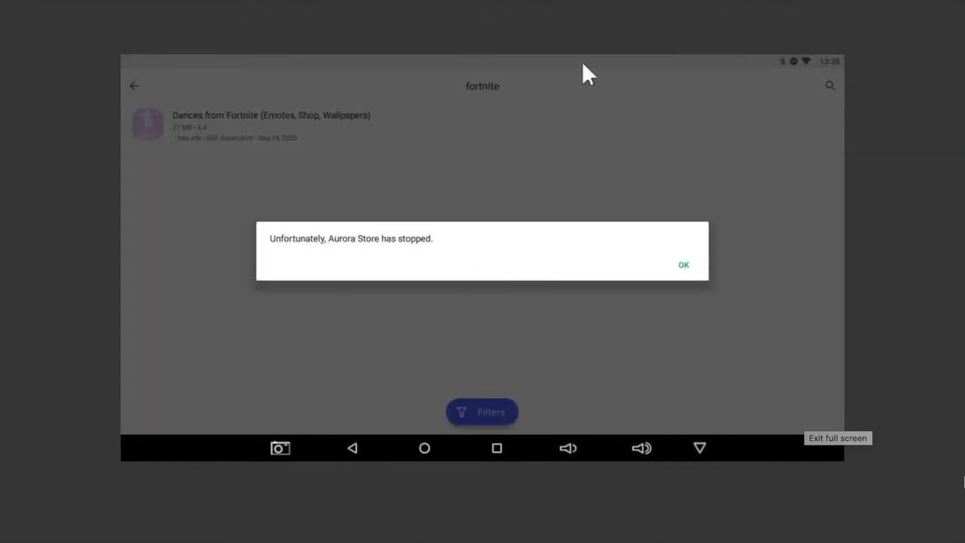
mouse_move(742, 169)
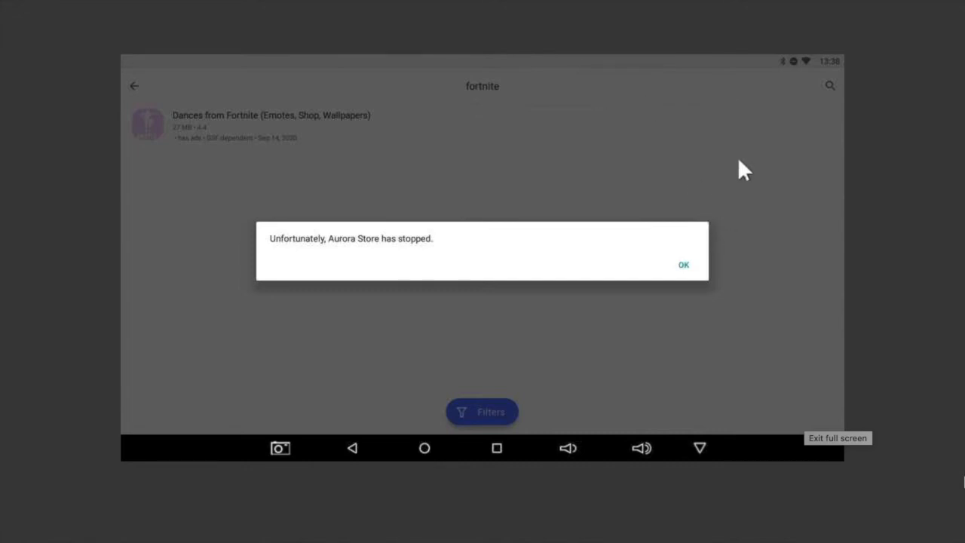
left_click(685, 265)
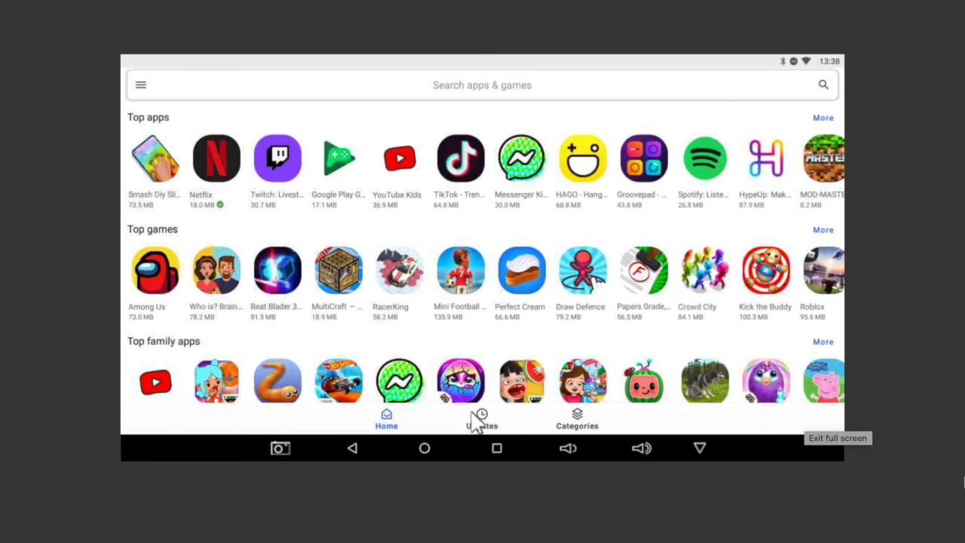
mouse_move(358, 437)
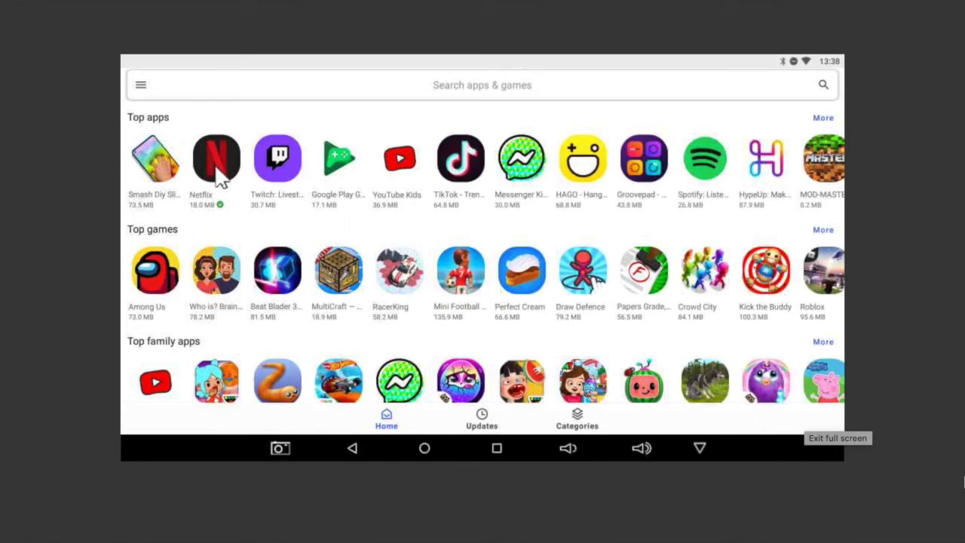
mouse_move(476, 425)
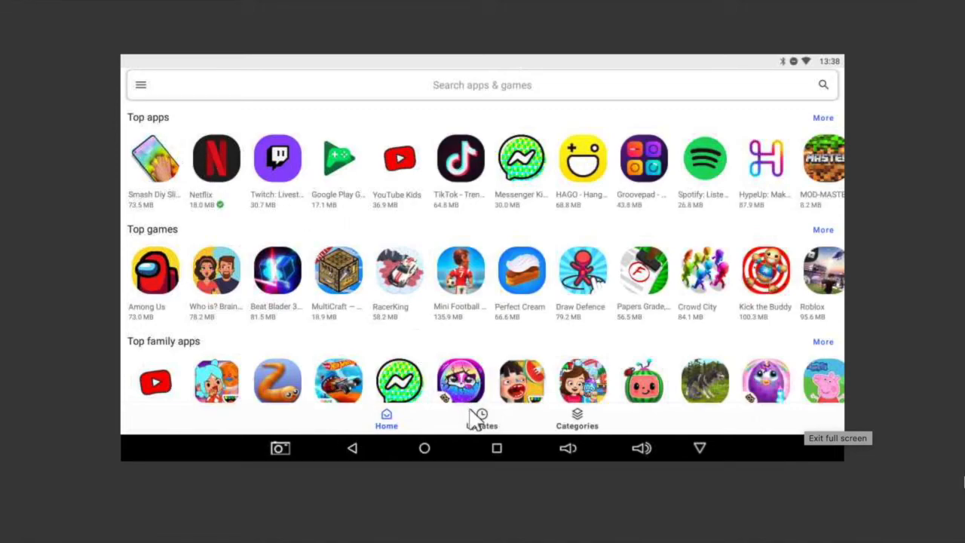
Browse the Updates list of 9 apps and view TeamViewer Host's details page.
left_click(481, 419)
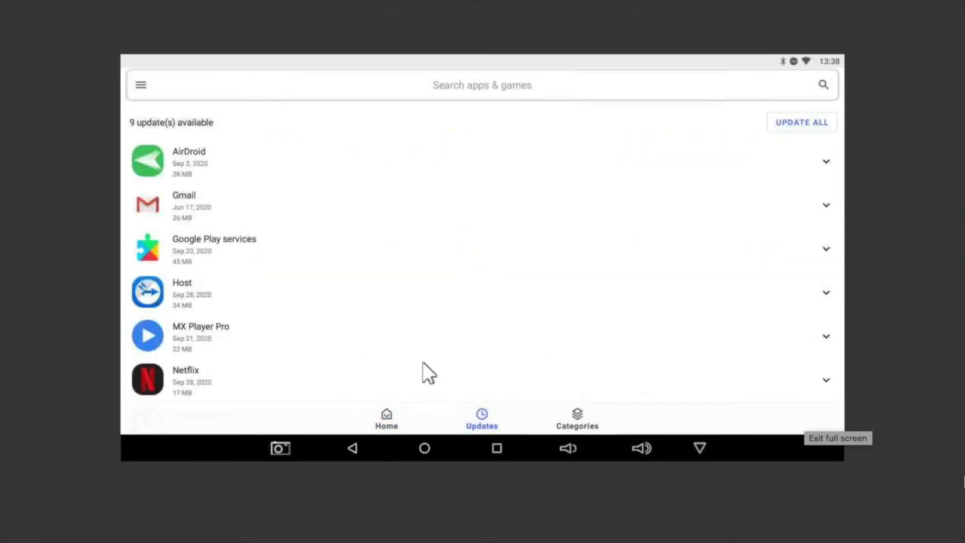
mouse_move(354, 347)
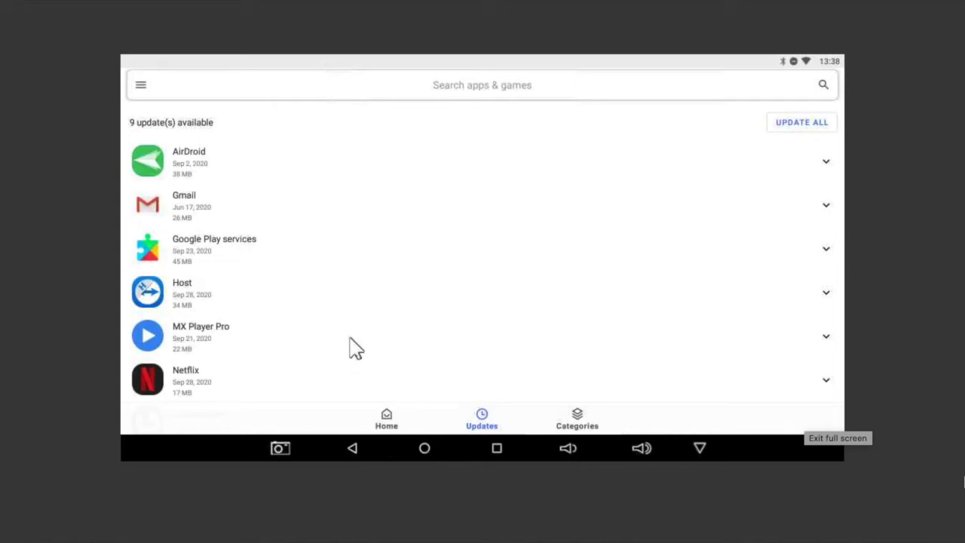
scroll("down", 3)
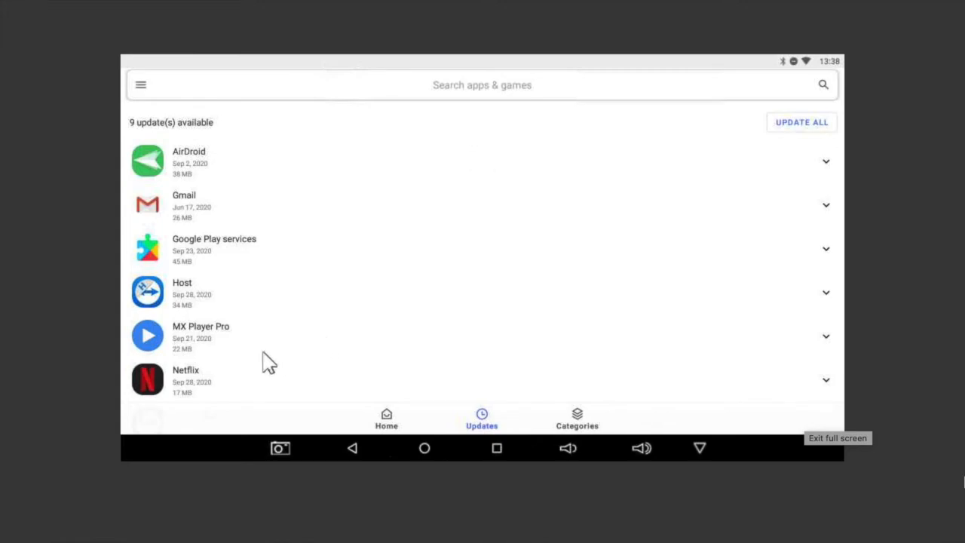
mouse_move(241, 332)
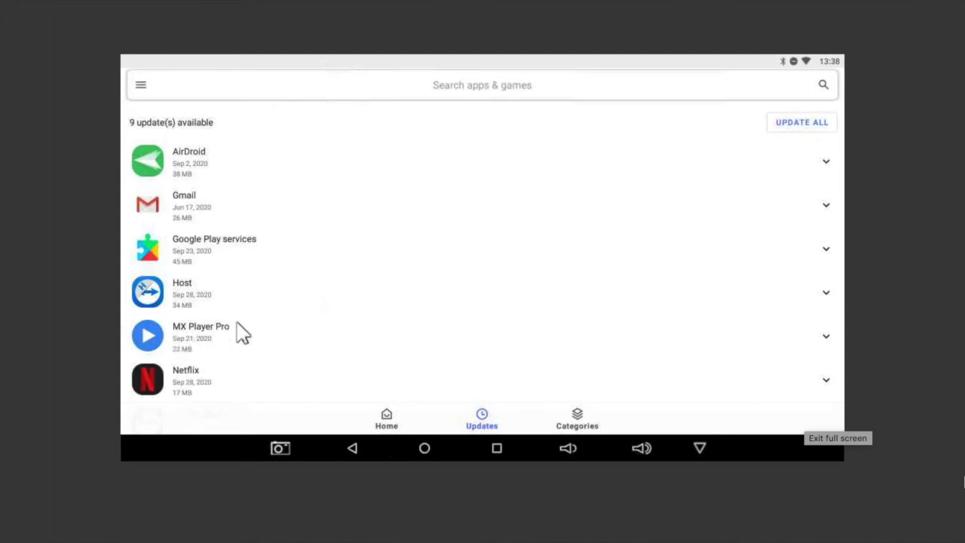
scroll("down", 3)
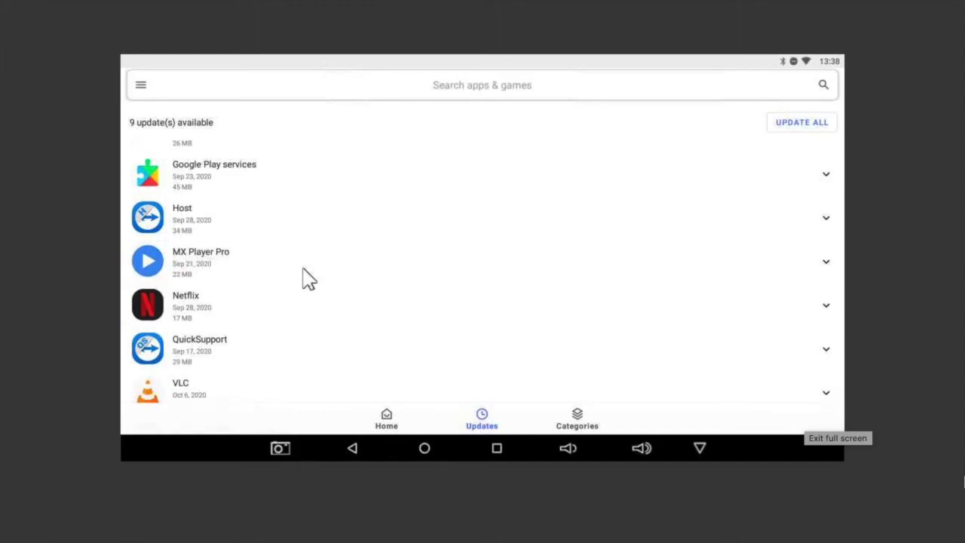
scroll("down", 3)
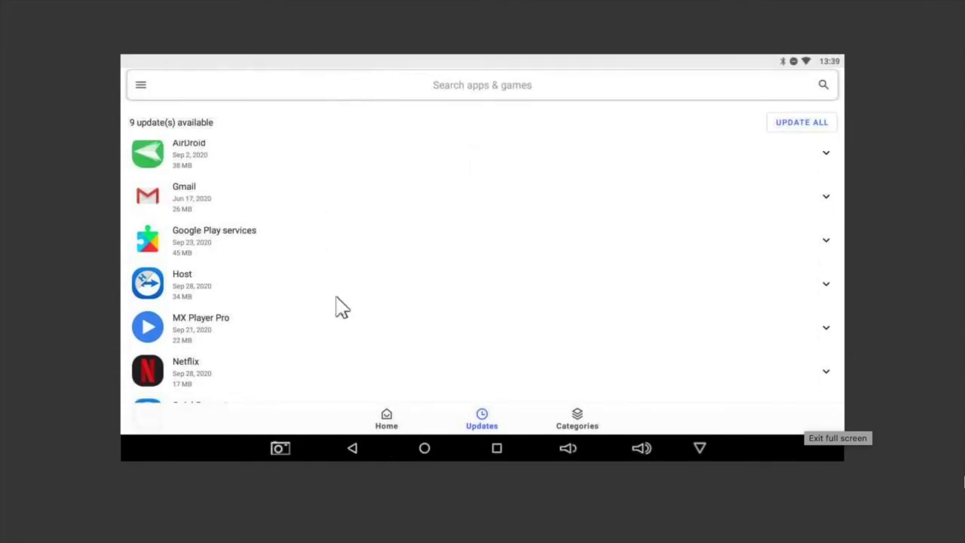
mouse_move(371, 344)
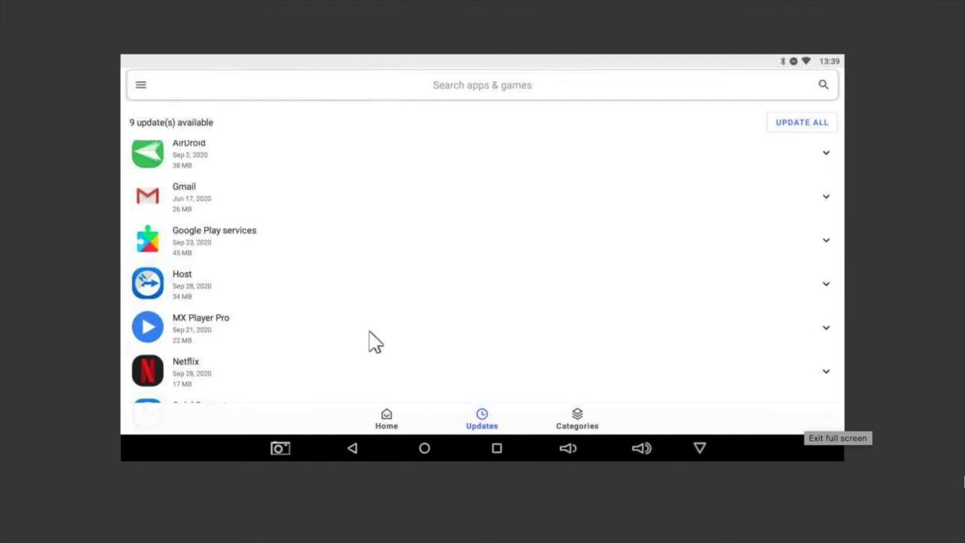
left_click(183, 283)
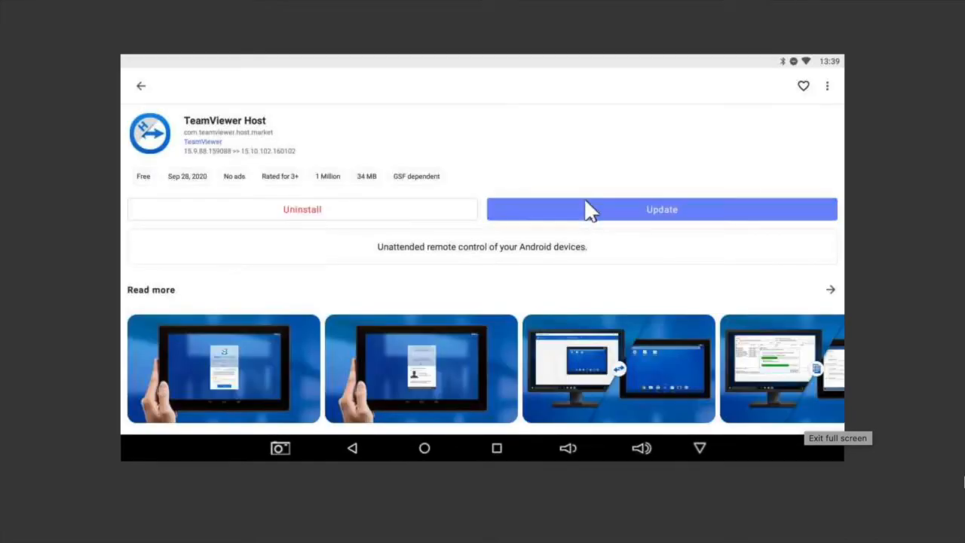
Start the TeamViewer Host update download from its app page.
left_click(660, 209)
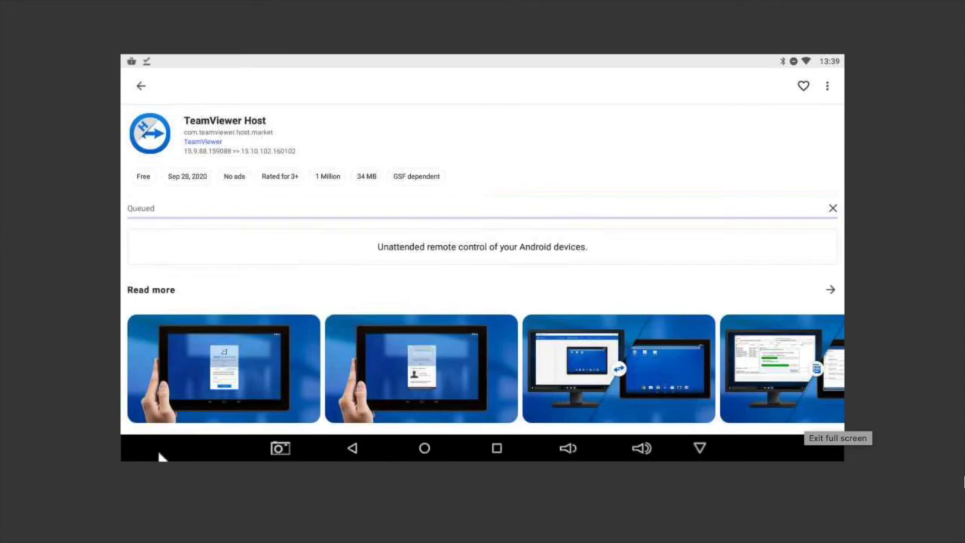
mouse_move(137, 454)
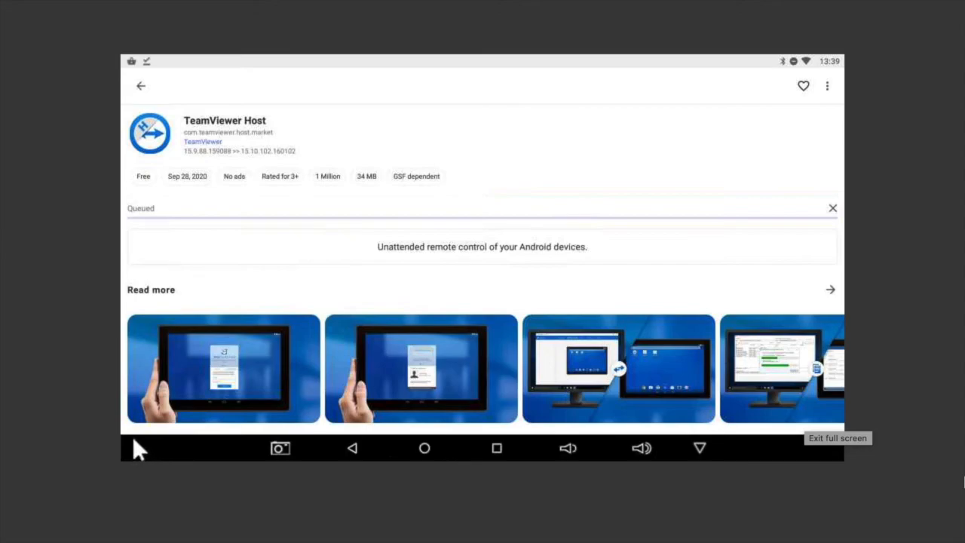
mouse_move(139, 443)
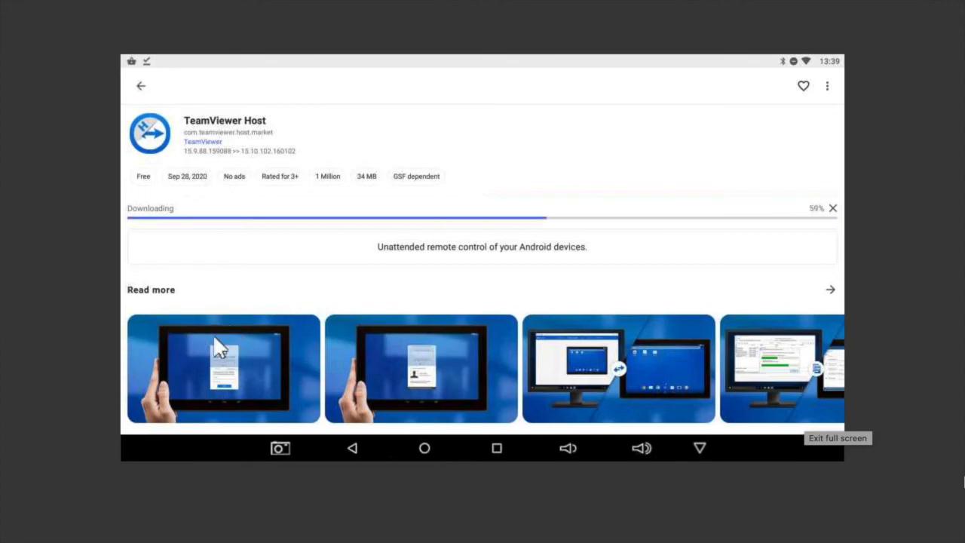
mouse_move(375, 154)
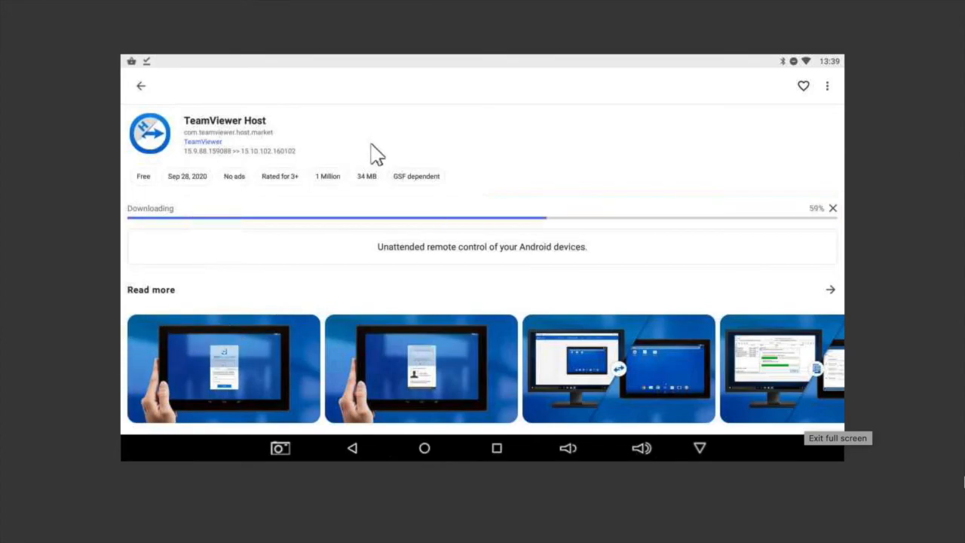
mouse_move(237, 181)
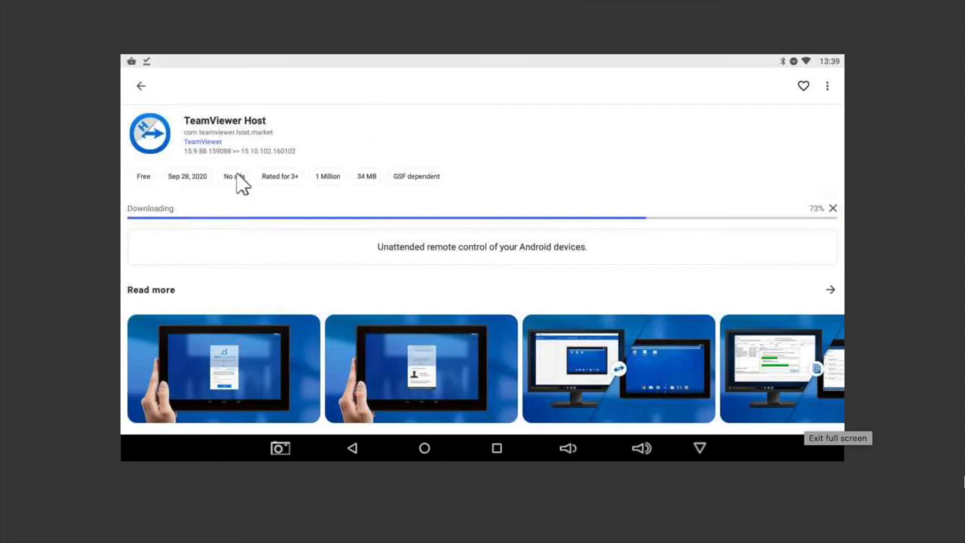
mouse_move(148, 91)
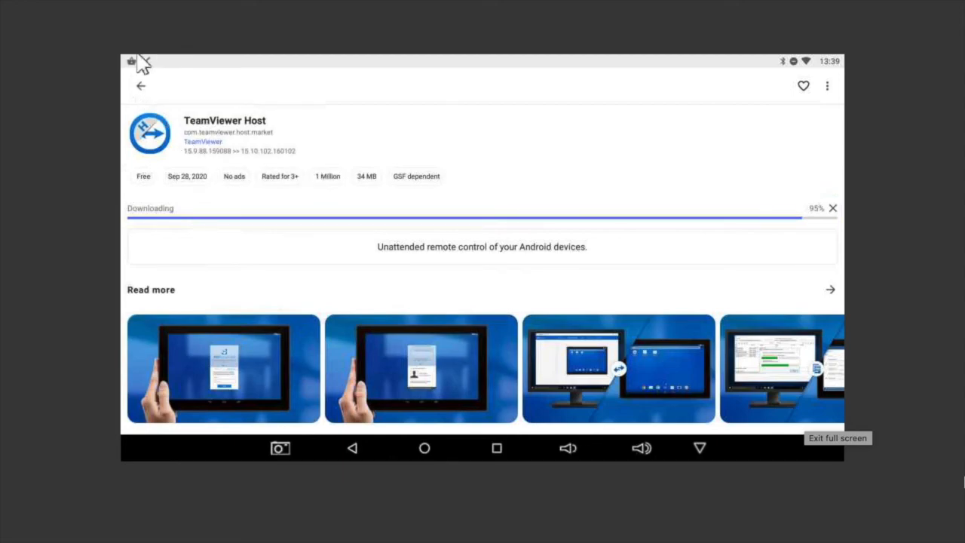
mouse_move(676, 118)
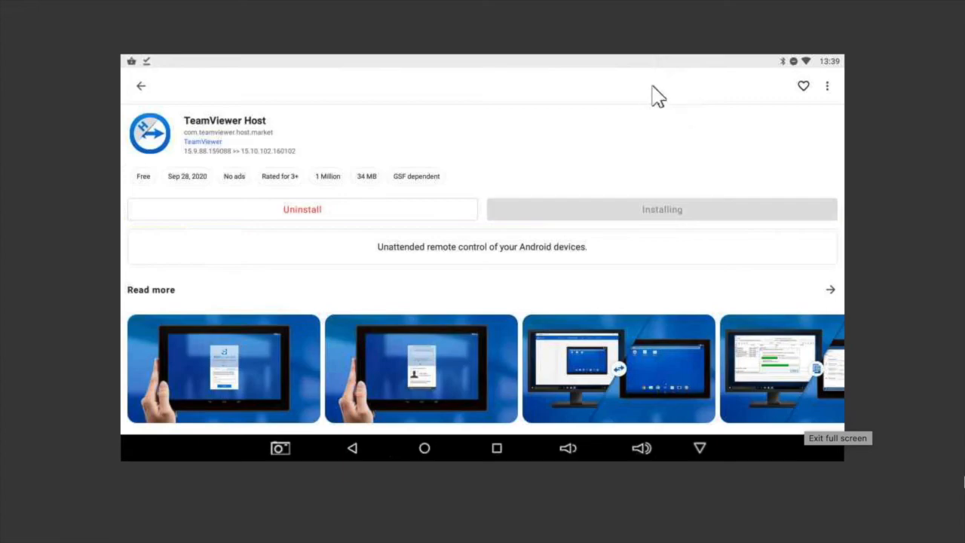
mouse_move(661, 82)
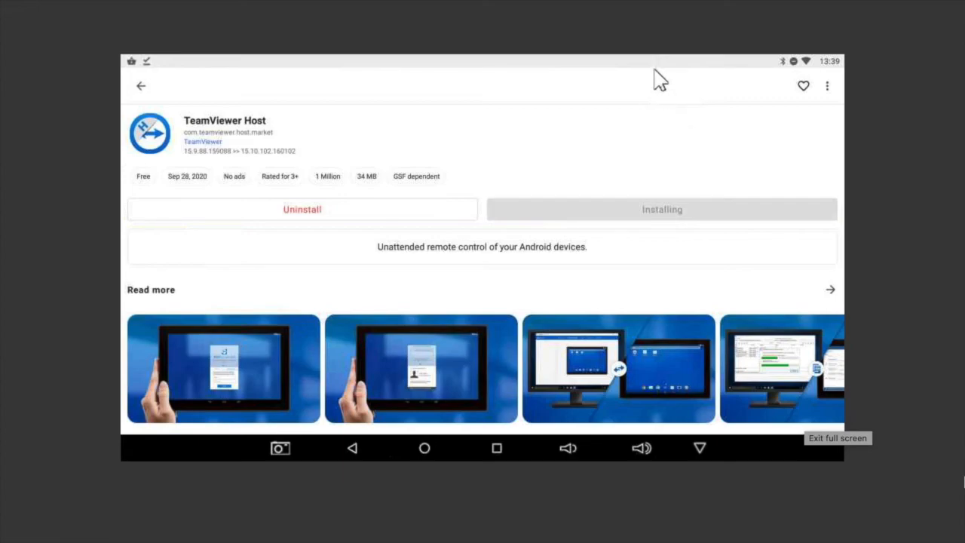
mouse_move(437, 123)
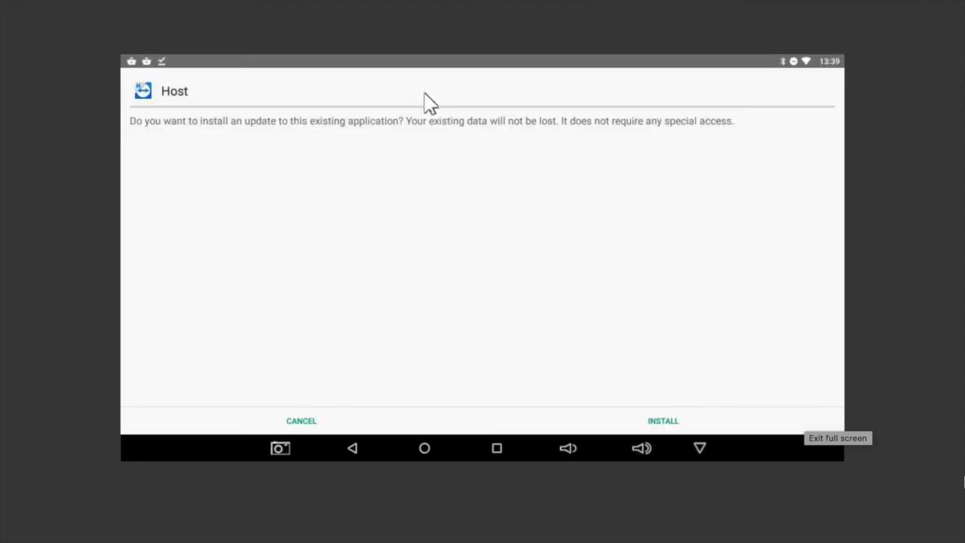
mouse_move(660, 426)
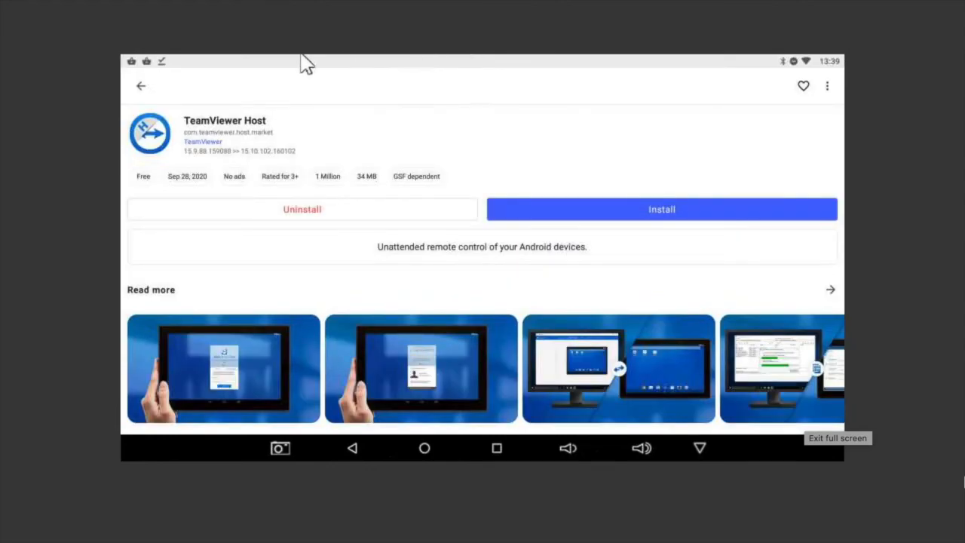
mouse_move(318, 68)
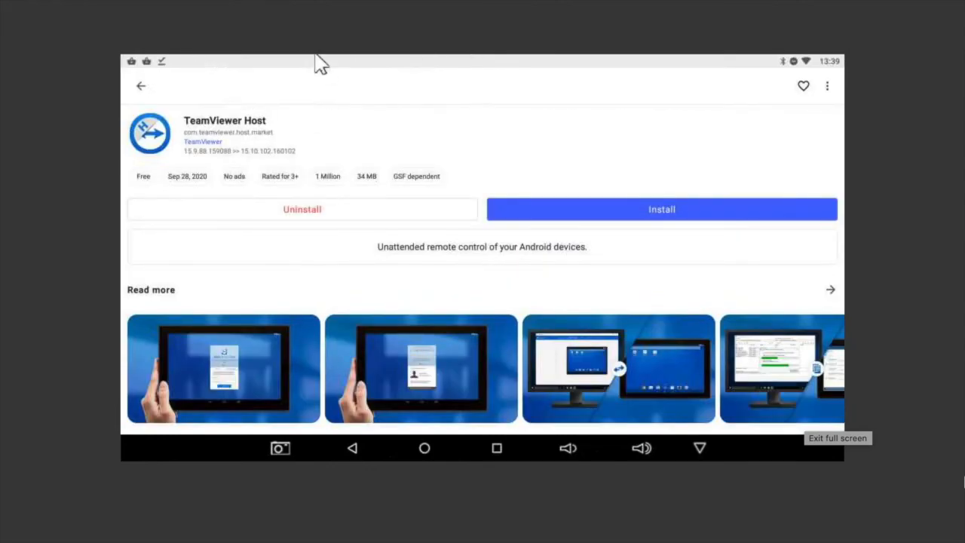
mouse_move(429, 148)
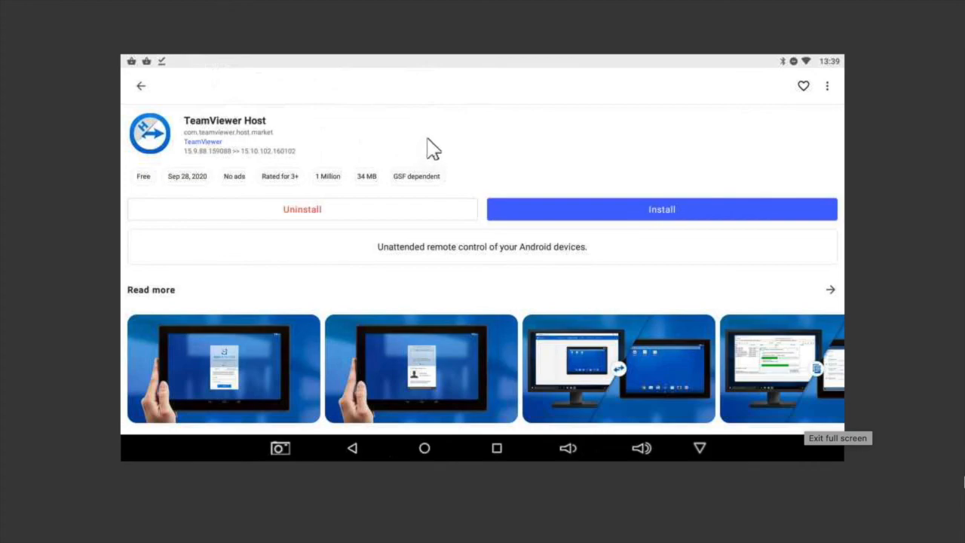
mouse_move(389, 106)
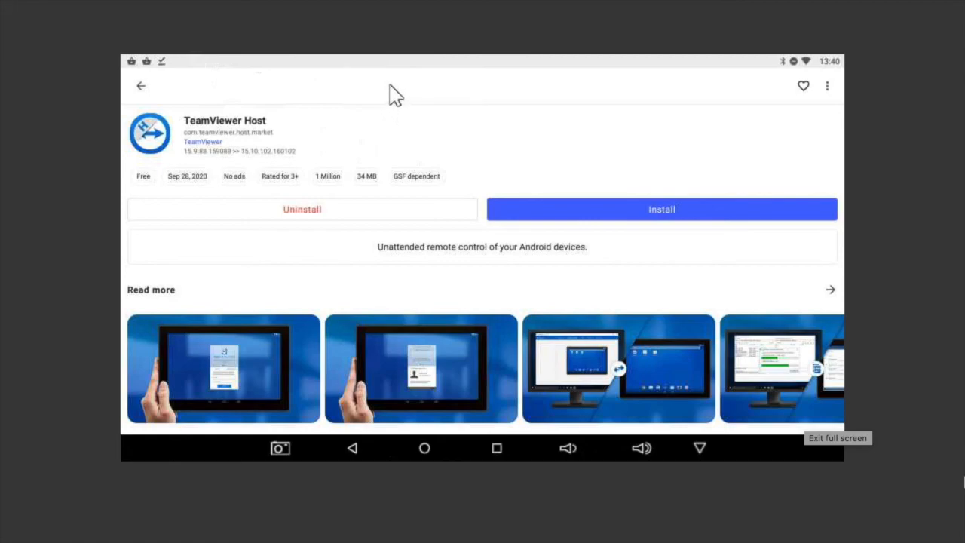
mouse_move(383, 92)
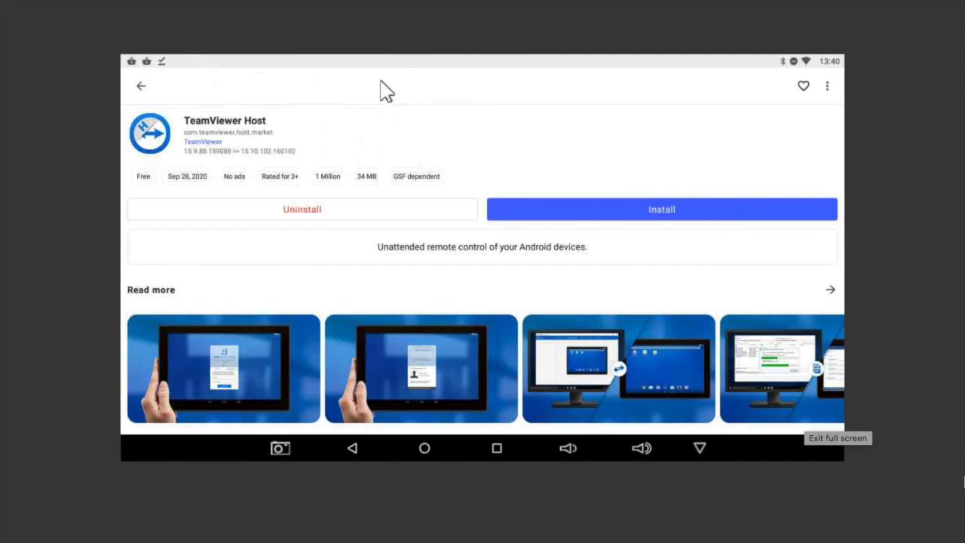
mouse_move(136, 90)
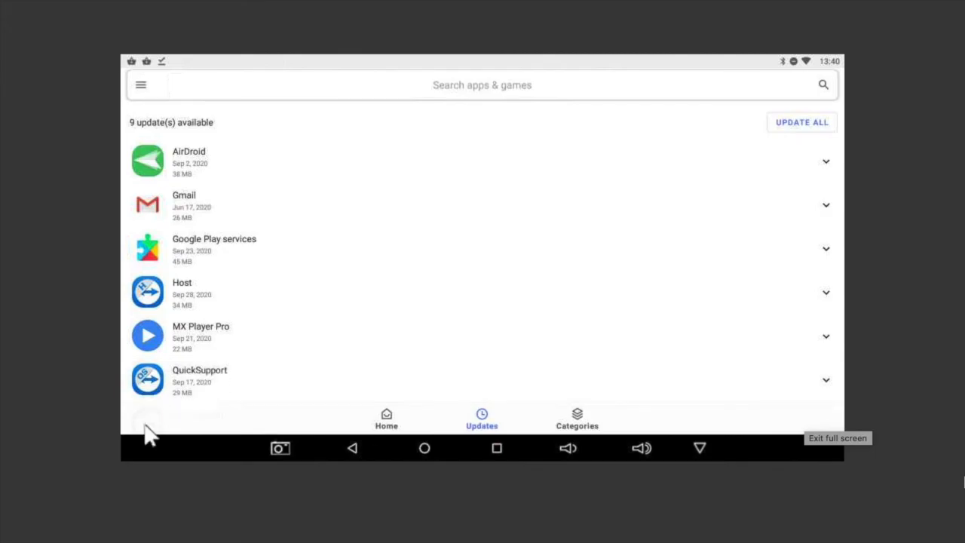
View TeamViewer QuickSupport from Updates and start downloading its update.
left_click(199, 377)
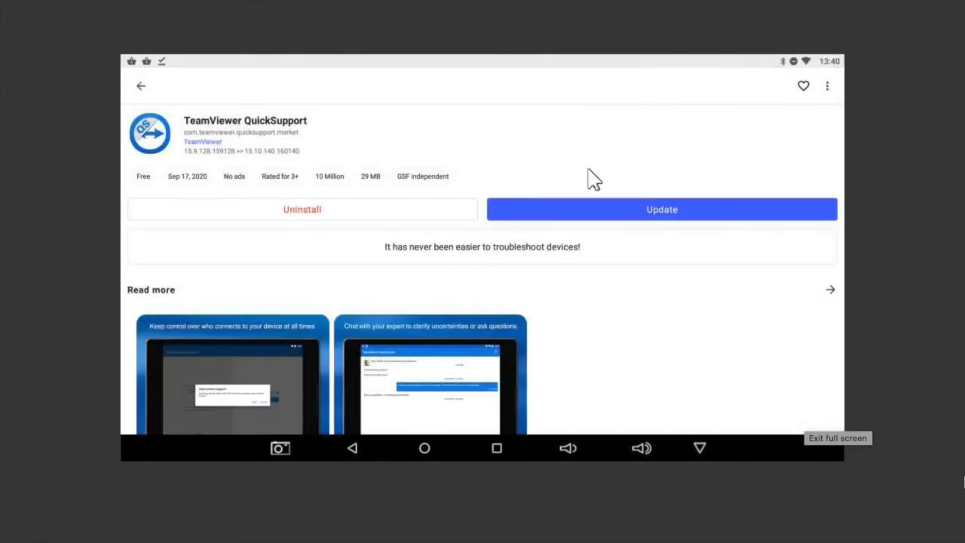
left_click(660, 208)
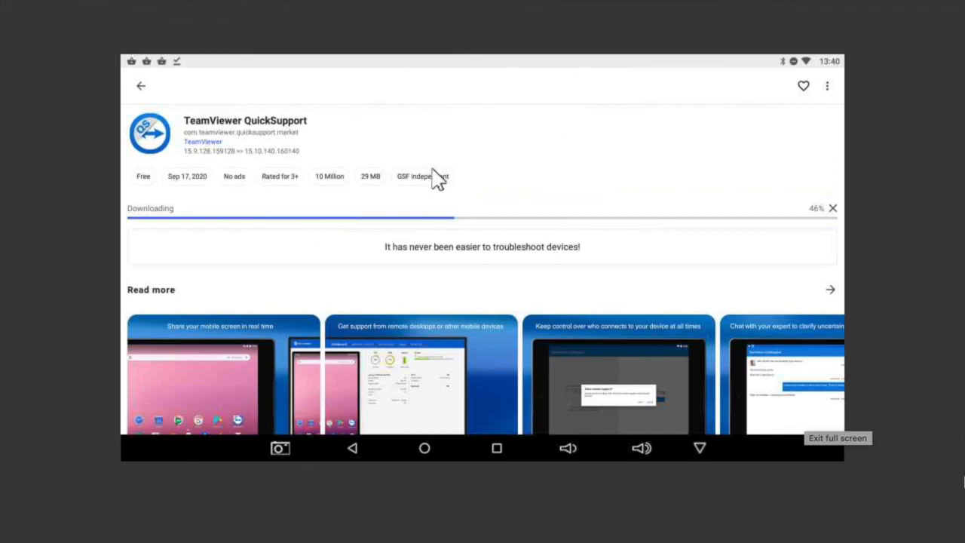
mouse_move(437, 172)
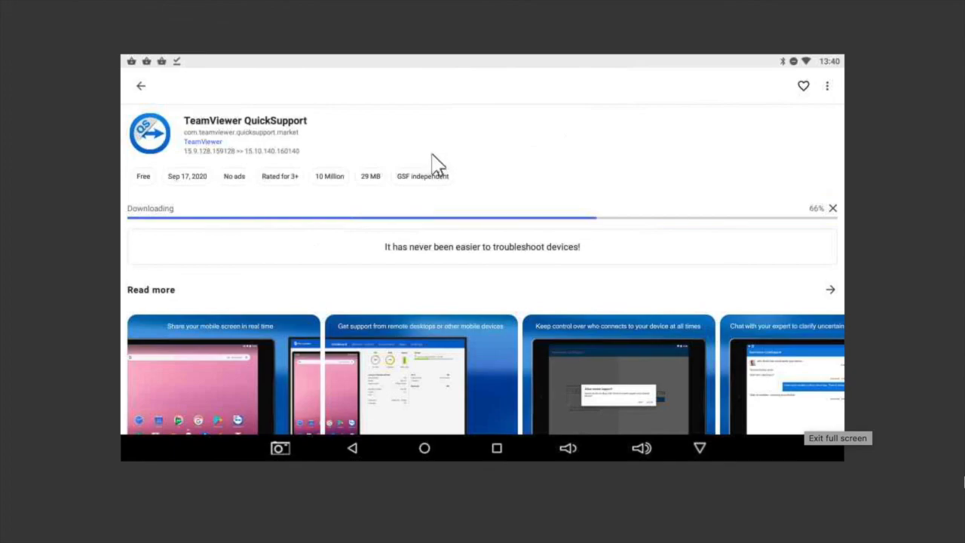
mouse_move(436, 155)
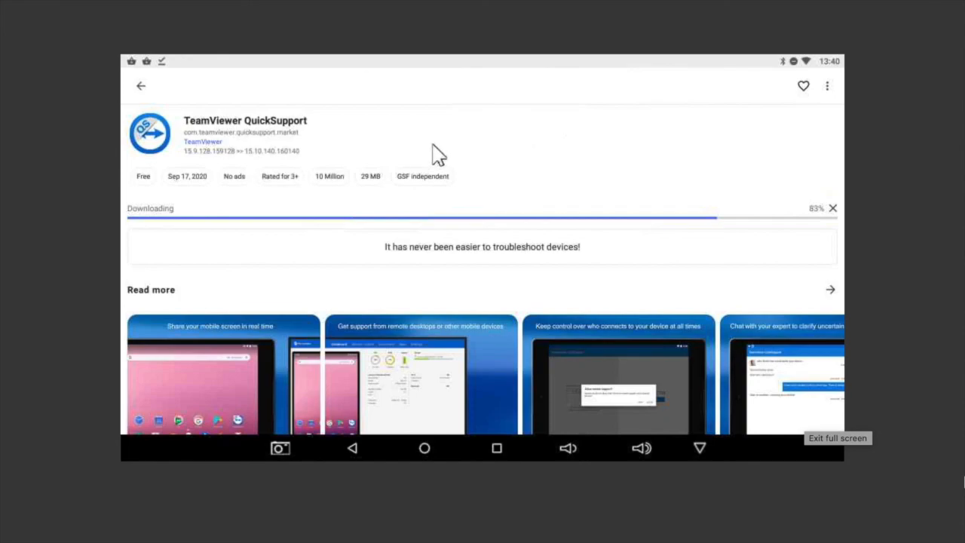
mouse_move(437, 143)
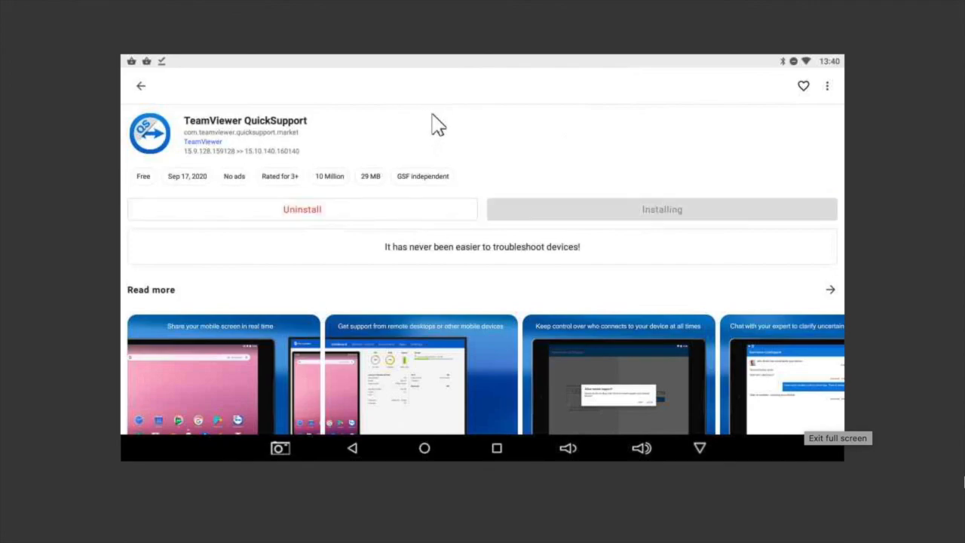
mouse_move(694, 147)
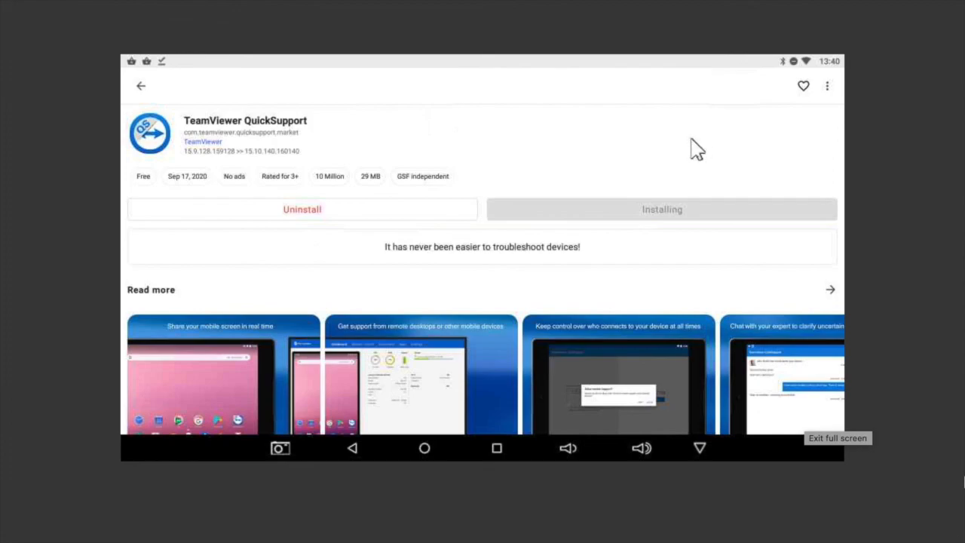
mouse_move(688, 133)
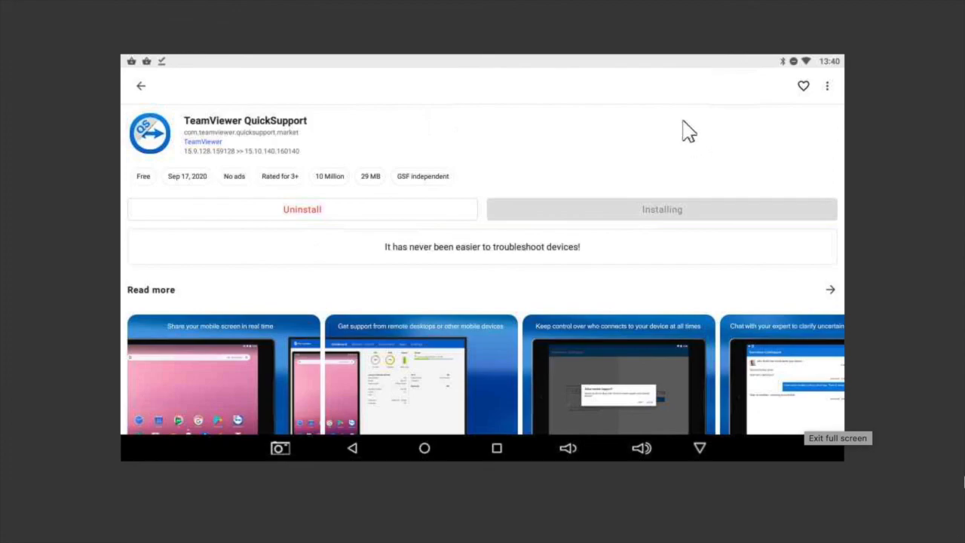
mouse_move(684, 129)
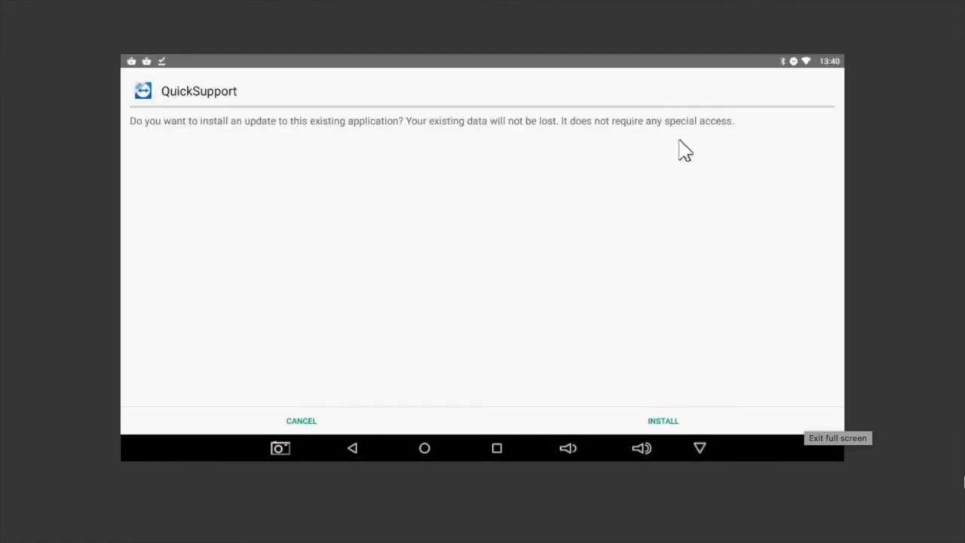
mouse_move(586, 218)
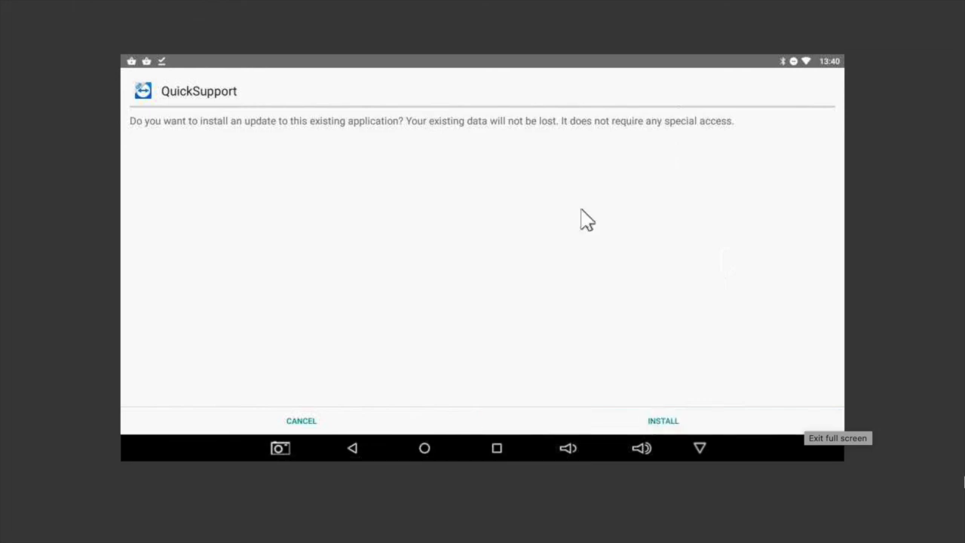